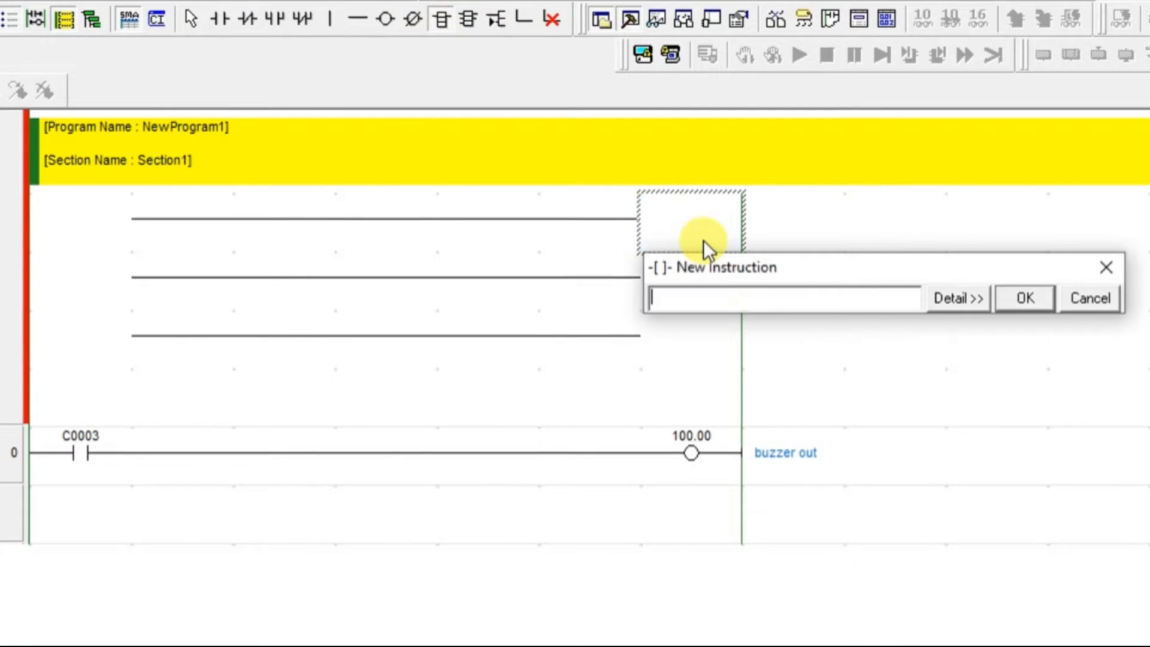
# Choose the CNTR(012) reversible counter from the Timer/Counter instruction catalogue.
pyautogui.click(957, 298)
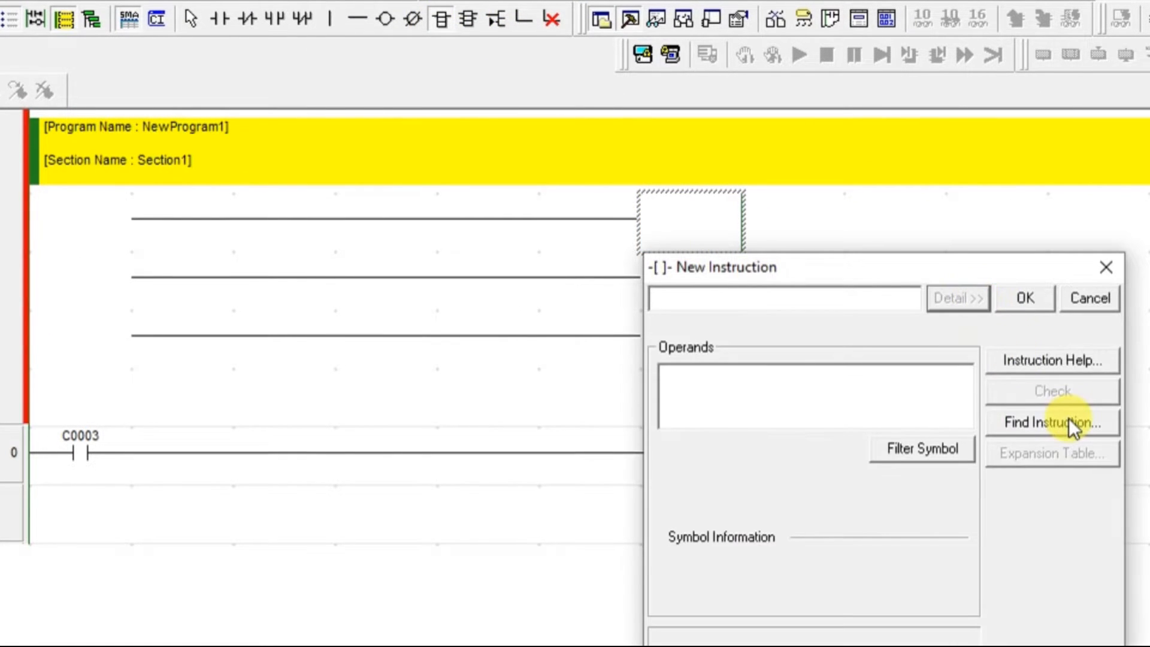
pyautogui.click(1051, 421)
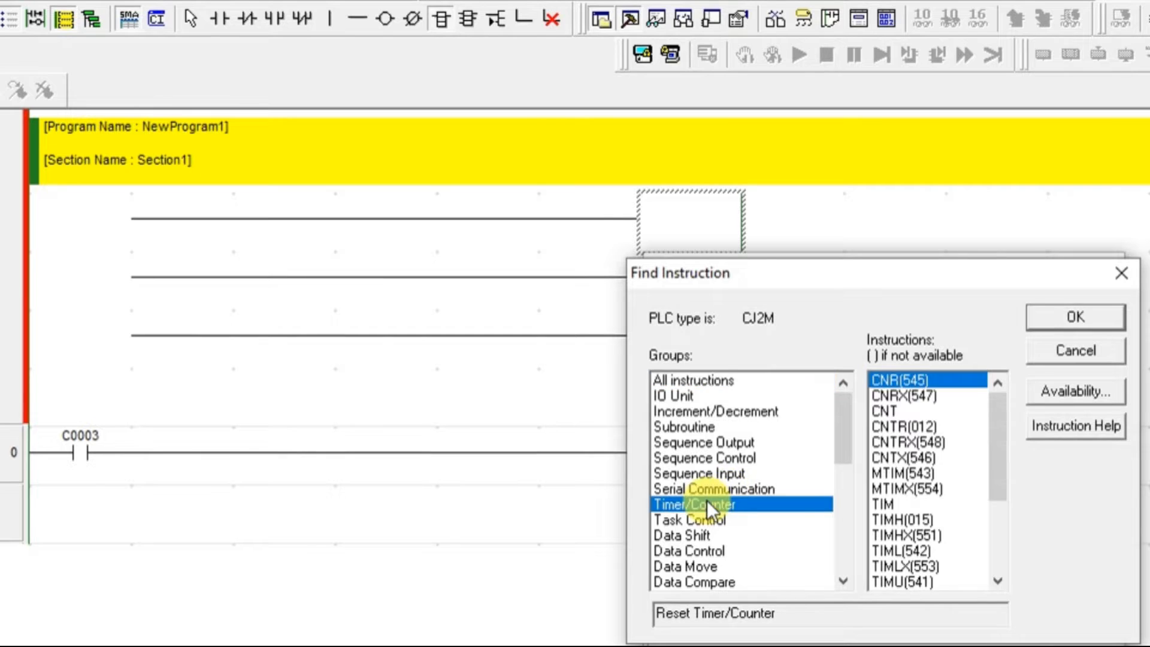
pyautogui.click(903, 427)
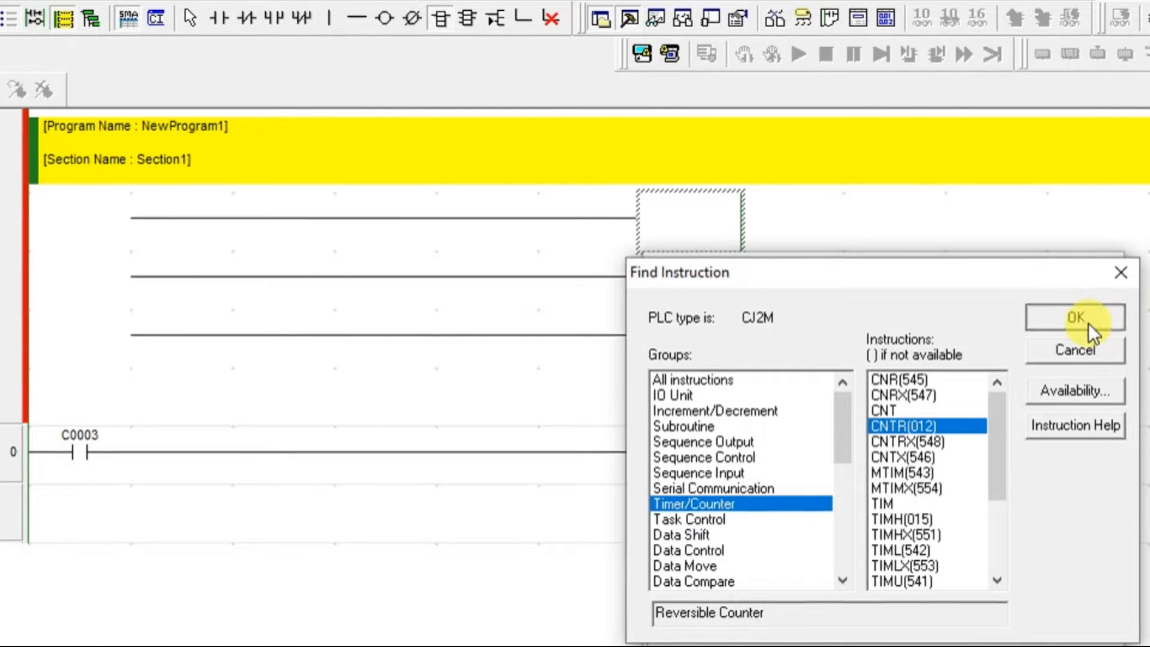
pyautogui.click(1074, 316)
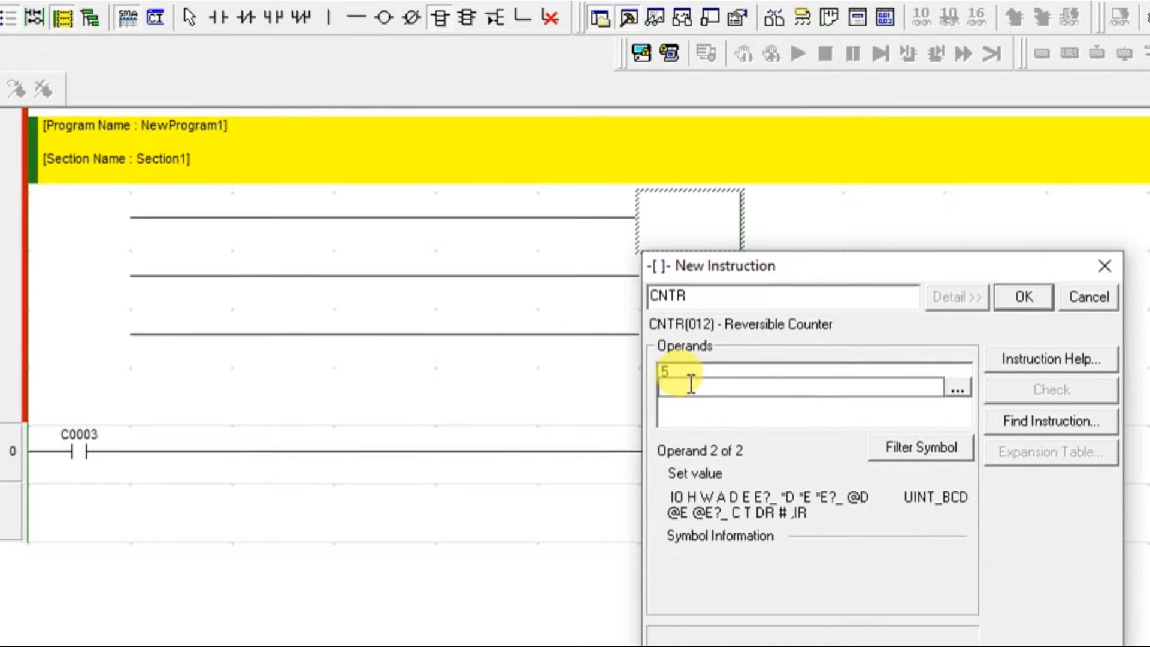
# Assign counter number 5 with set value #3 and place it on the rung.
pyautogui.write('#3')
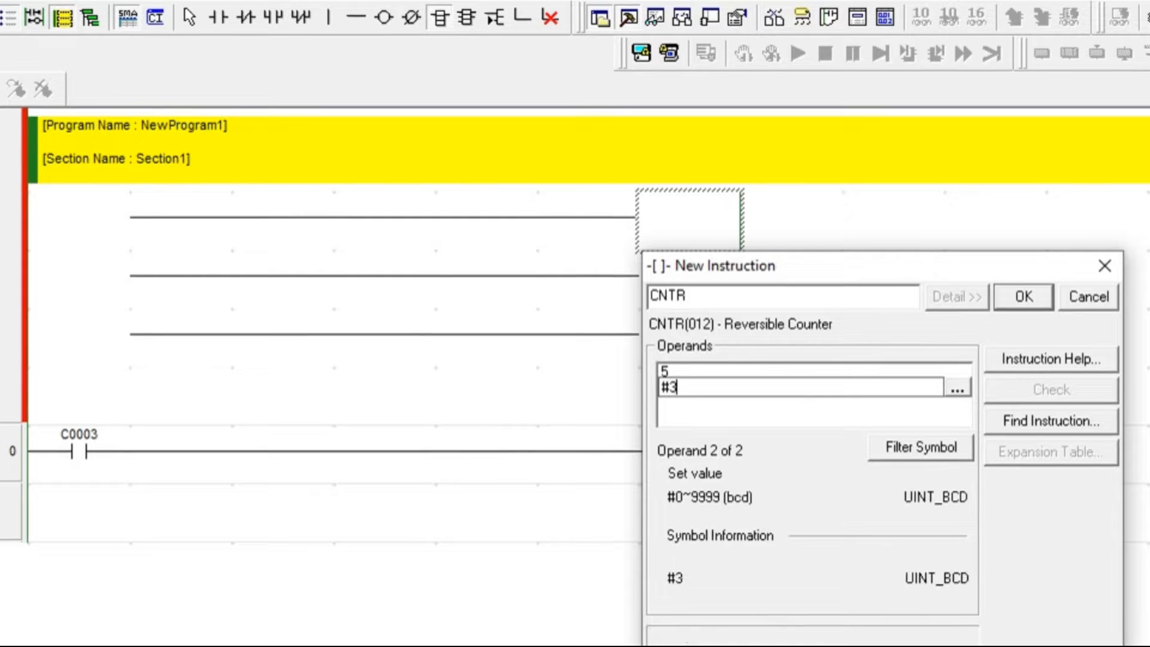
pyautogui.click(1021, 296)
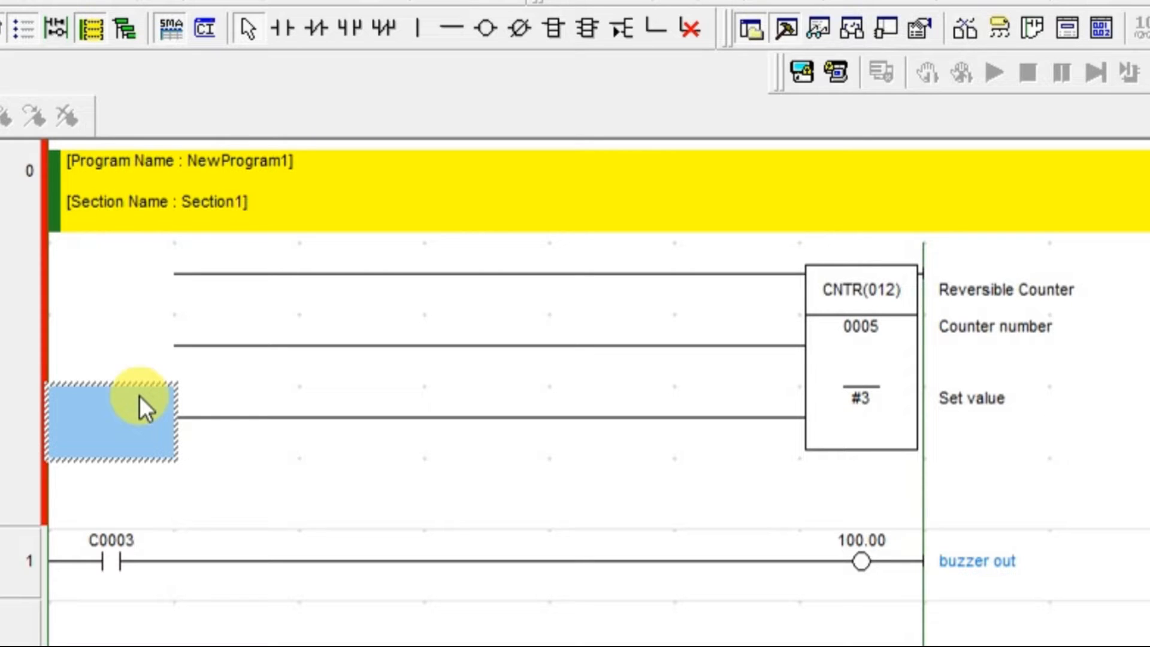
# Place contact 1.00 commented 'entry ponit sensor' on the counter's first input line.
pyautogui.click(110, 277)
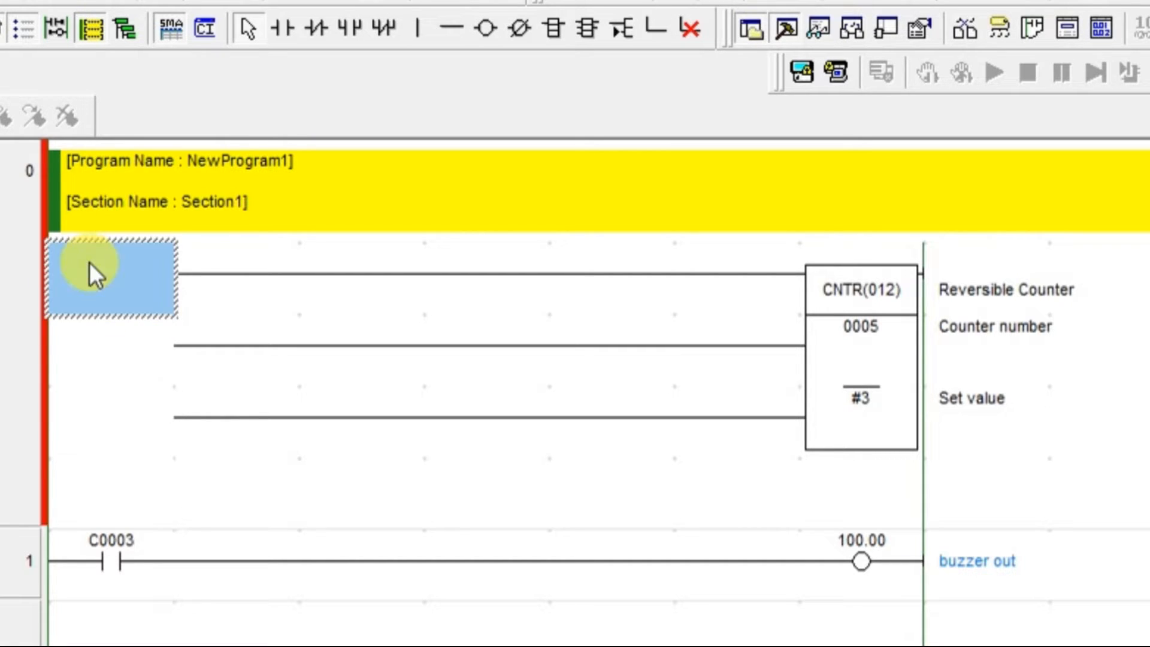
pyautogui.click(285, 27)
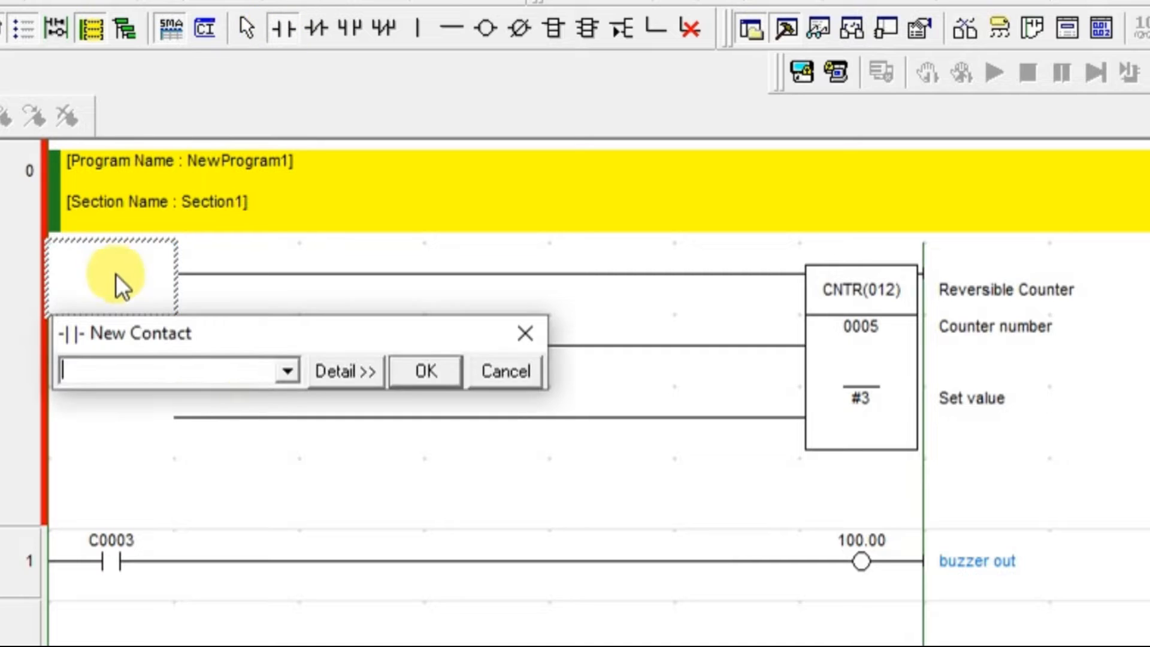
pyautogui.write('0.0')
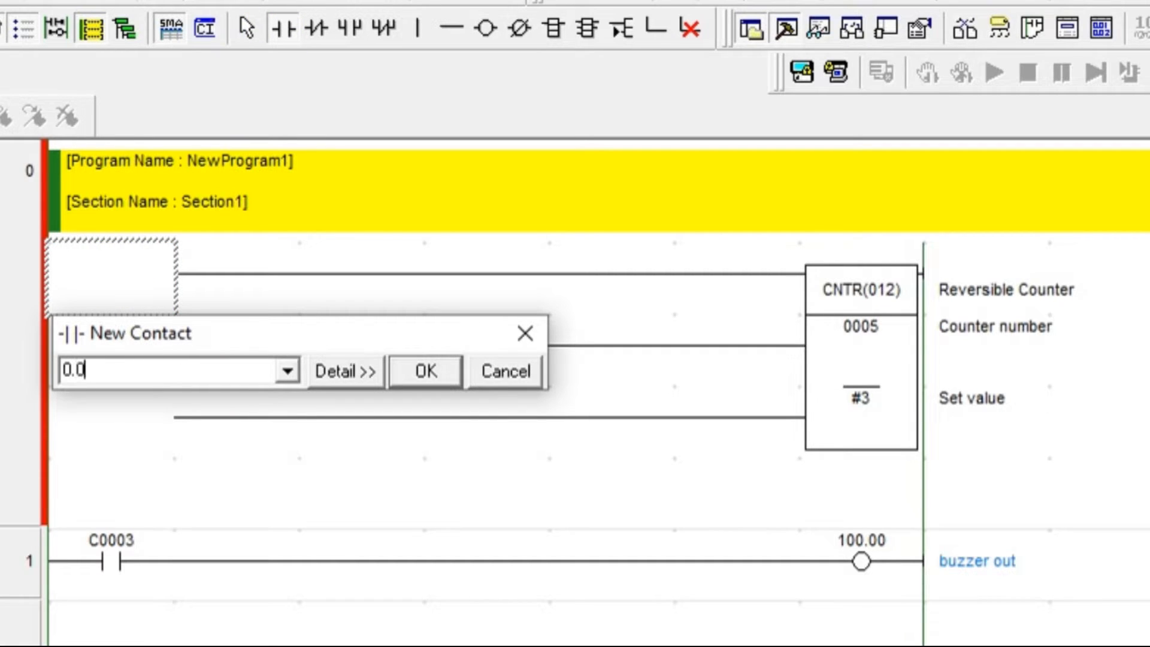
pyautogui.write('1')
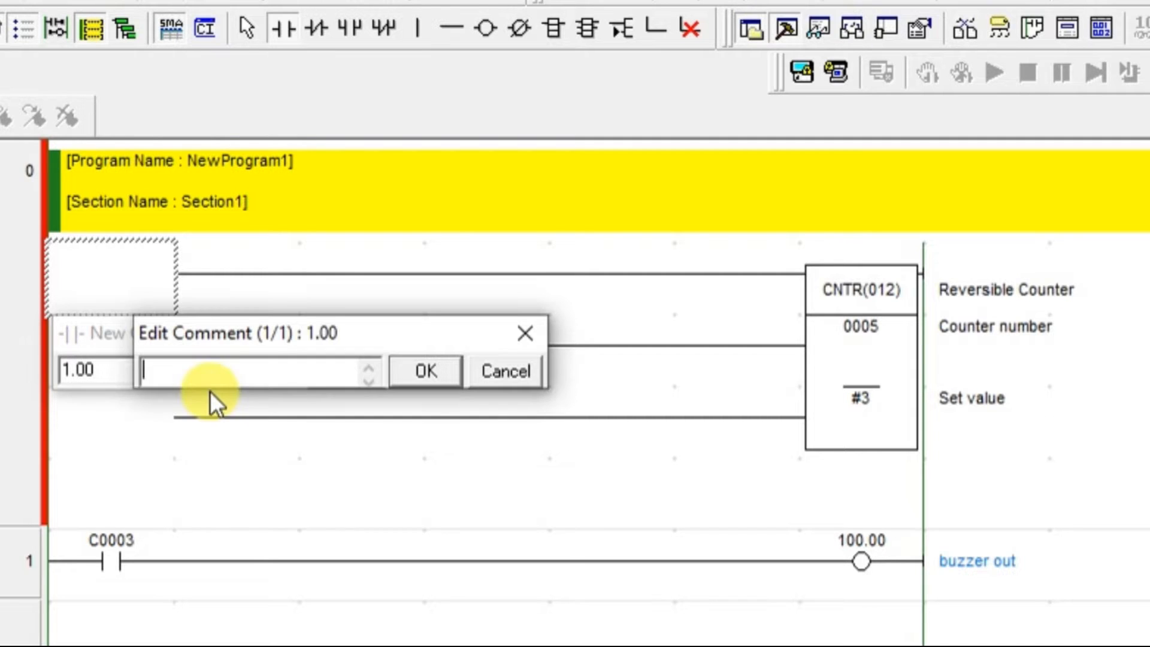
pyautogui.write('entry')
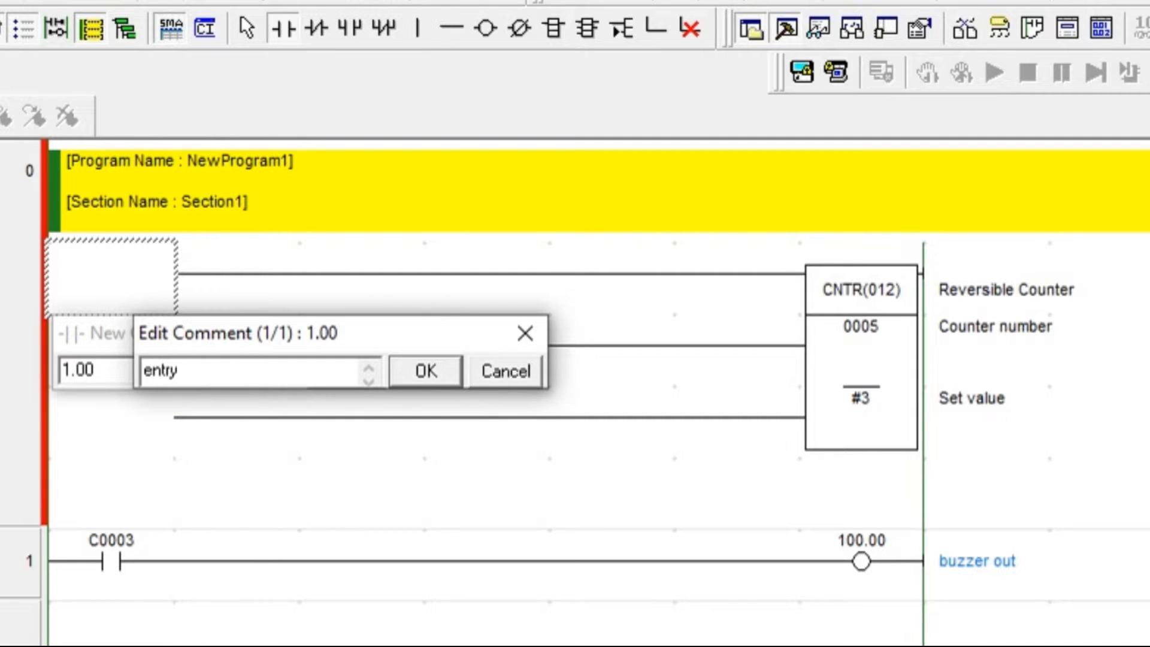
pyautogui.write('ponit s')
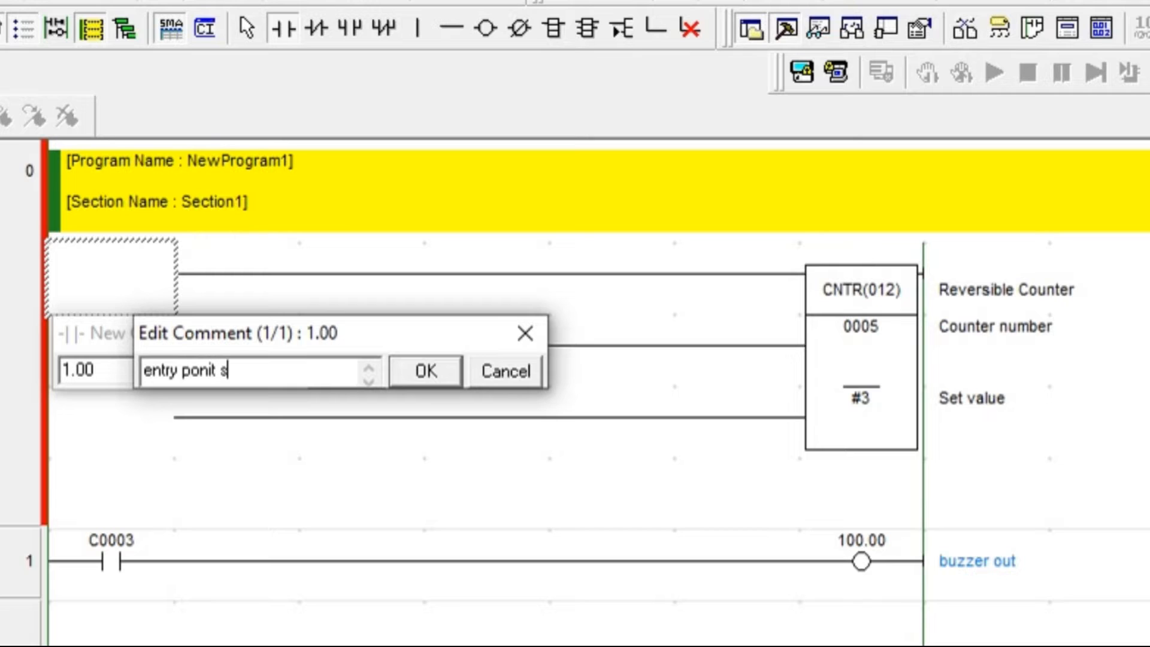
pyautogui.click(422, 371)
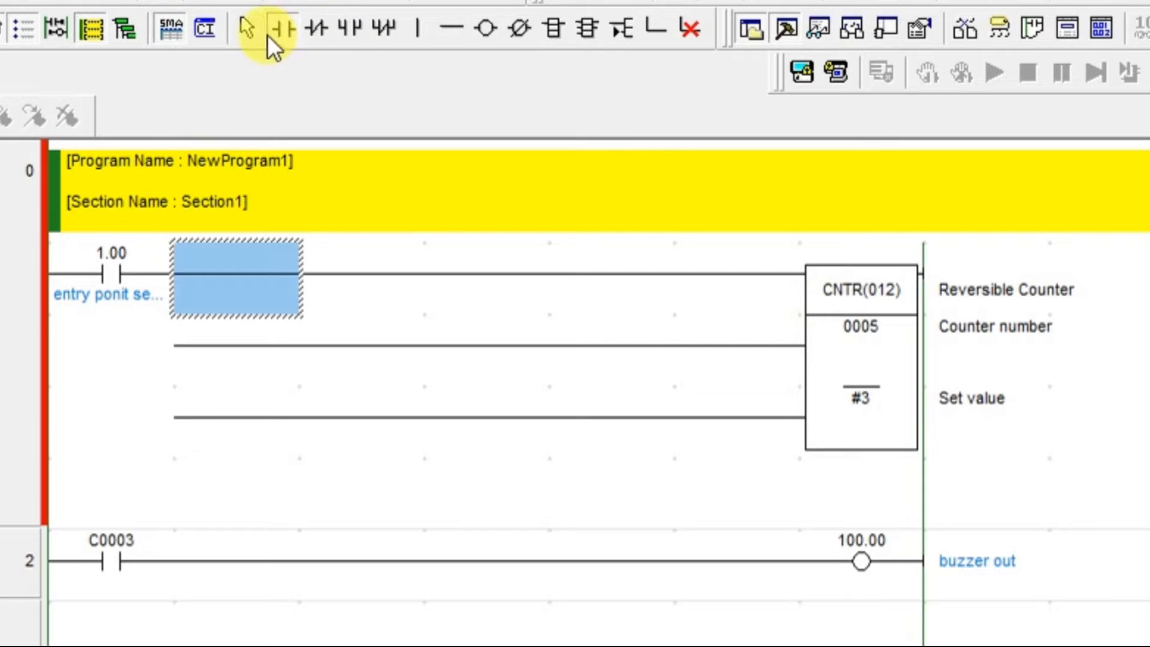
# Place contact 1.01 commented 'exit point sensor' on the counter's second input line.
pyautogui.click(283, 28)
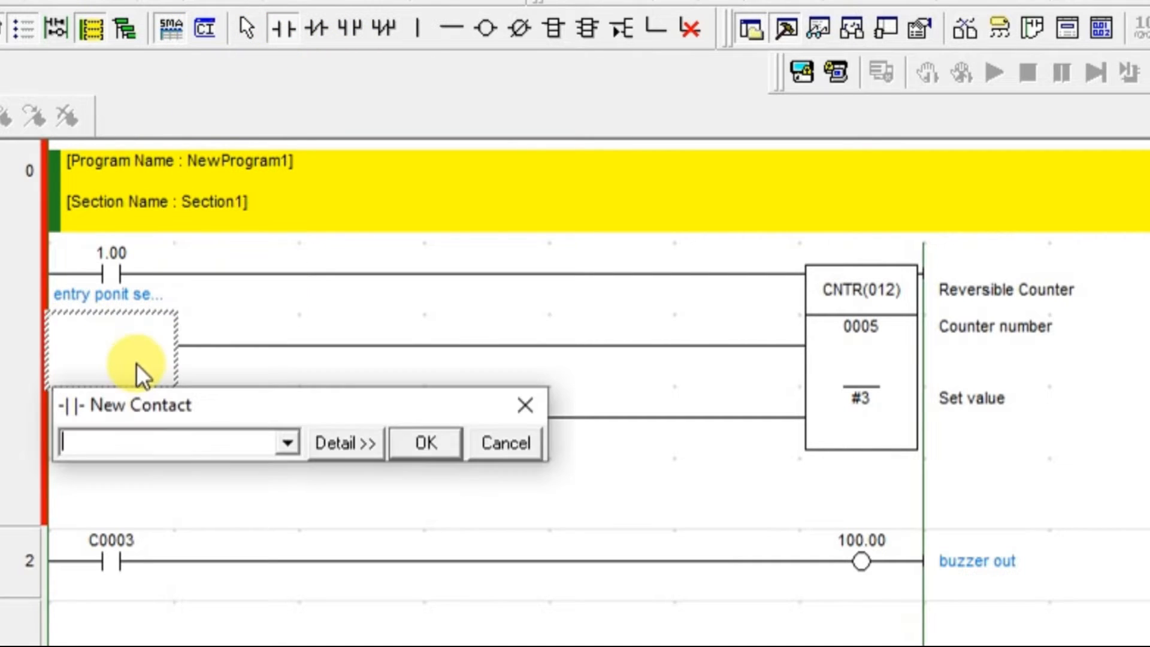
pyautogui.write('1.01')
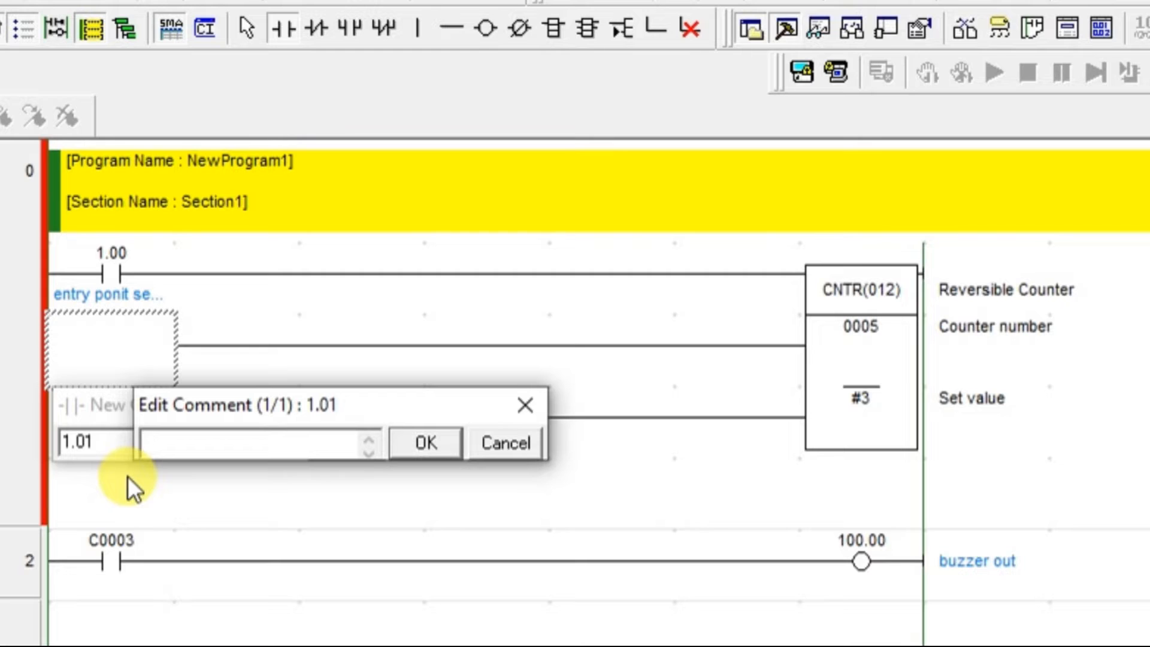
pyautogui.click(256, 442)
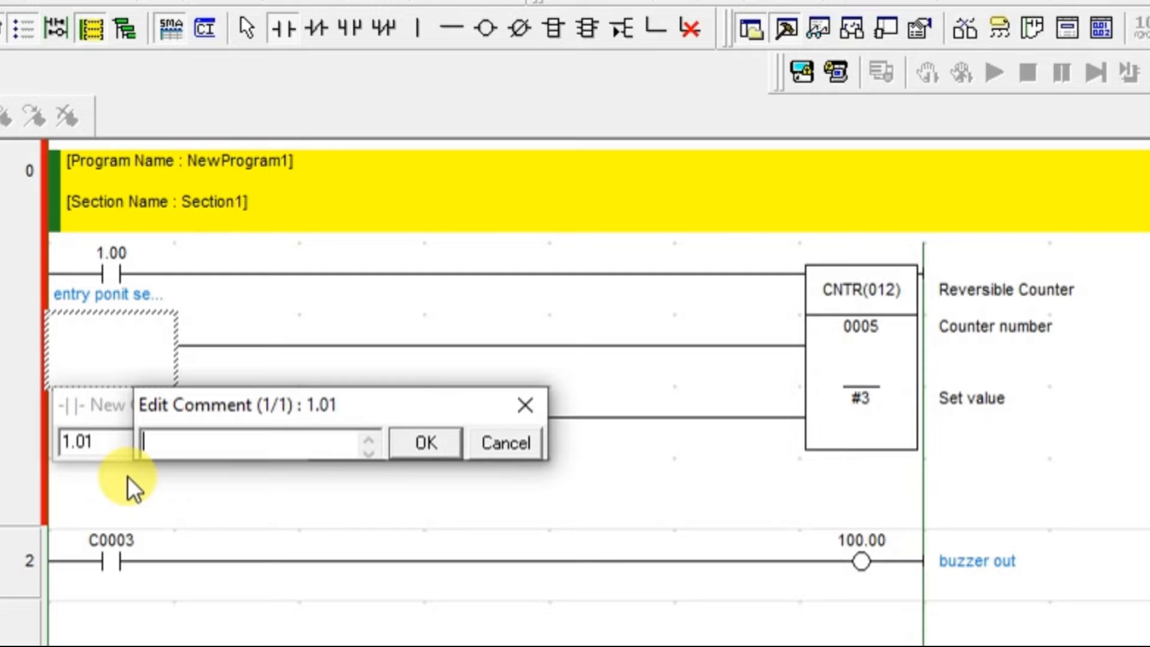
pyautogui.write('e')
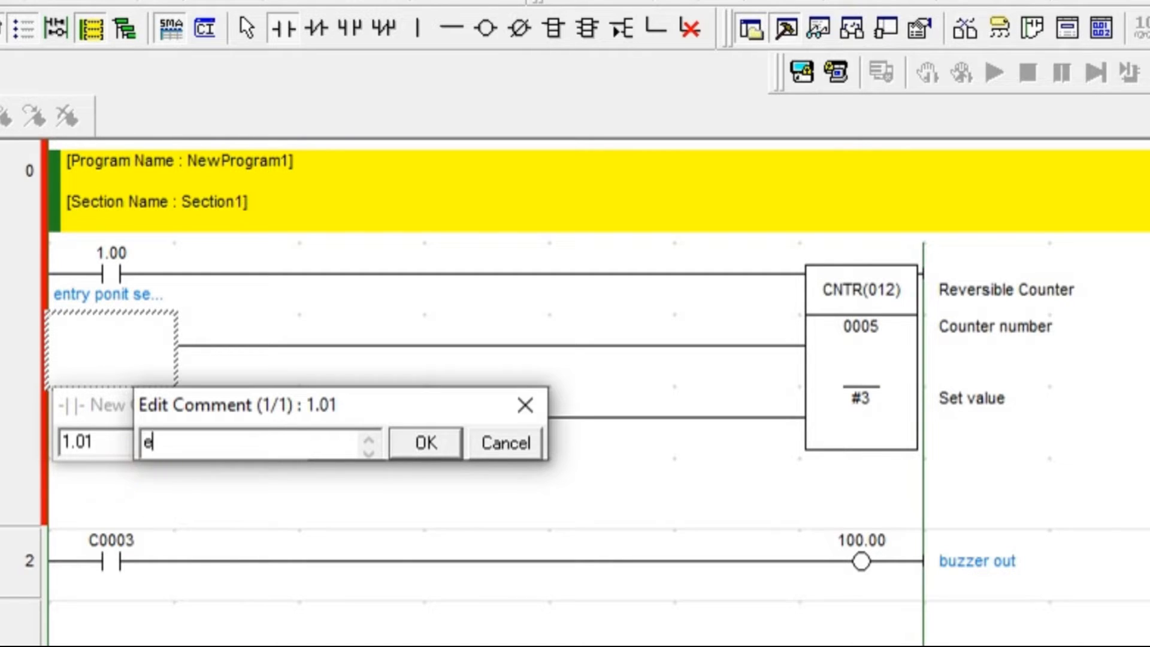
pyautogui.write('xit poi')
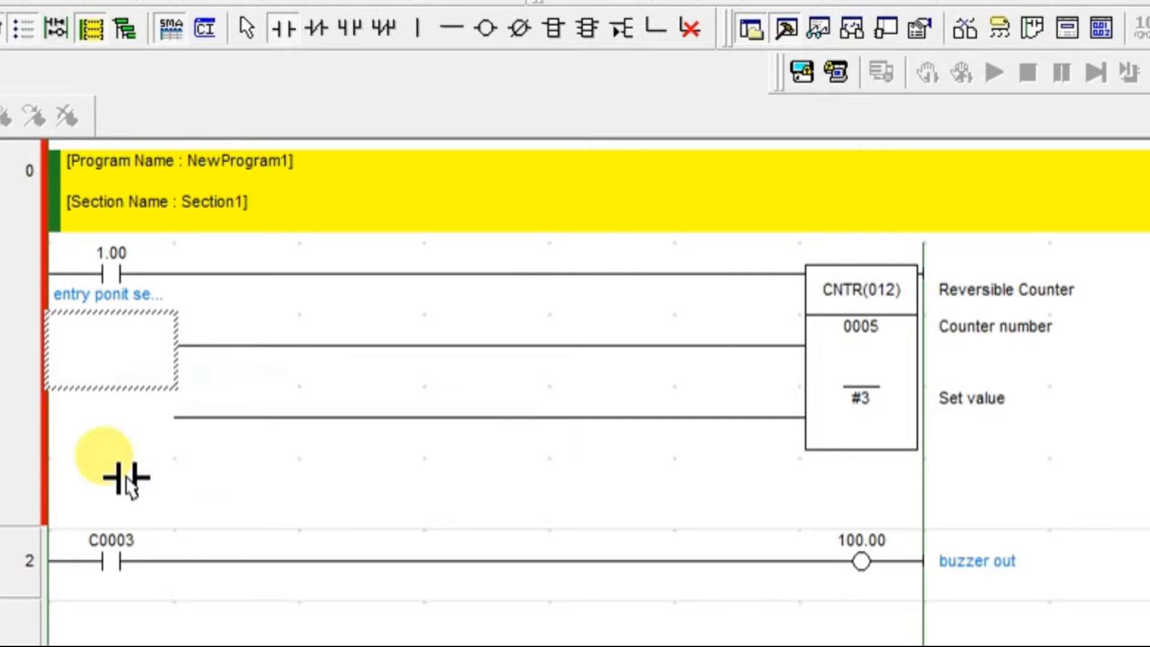
pyautogui.click(285, 28)
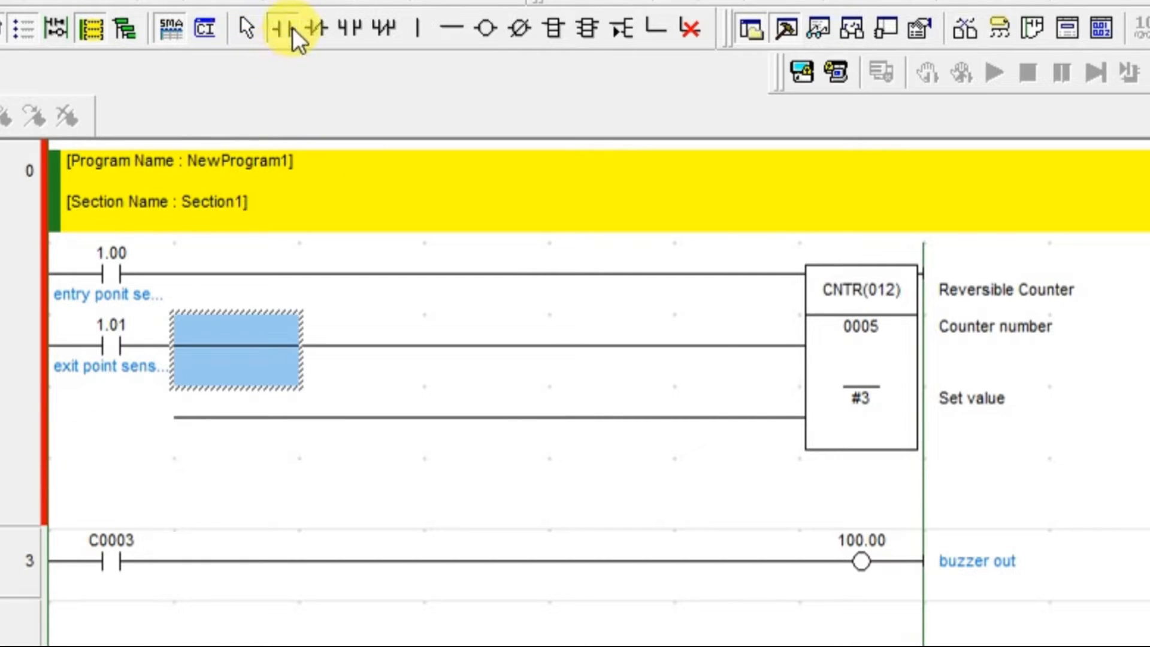
# Place contact 0.03 on the counter's reset input line.
pyautogui.click(283, 28)
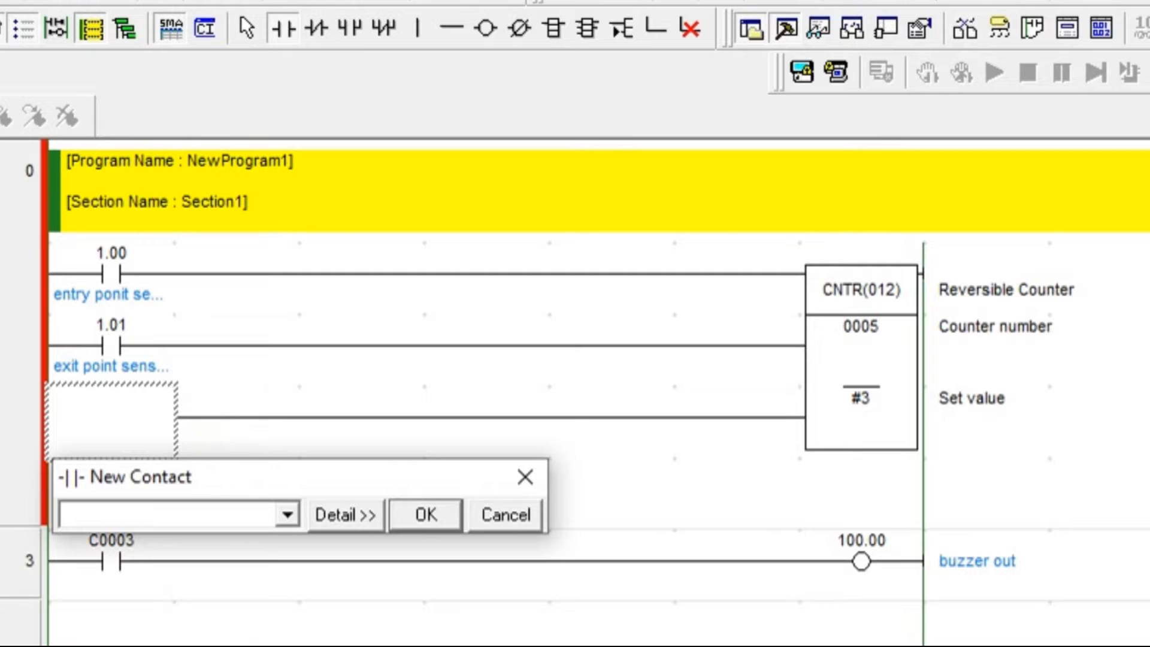
pyautogui.click(424, 513)
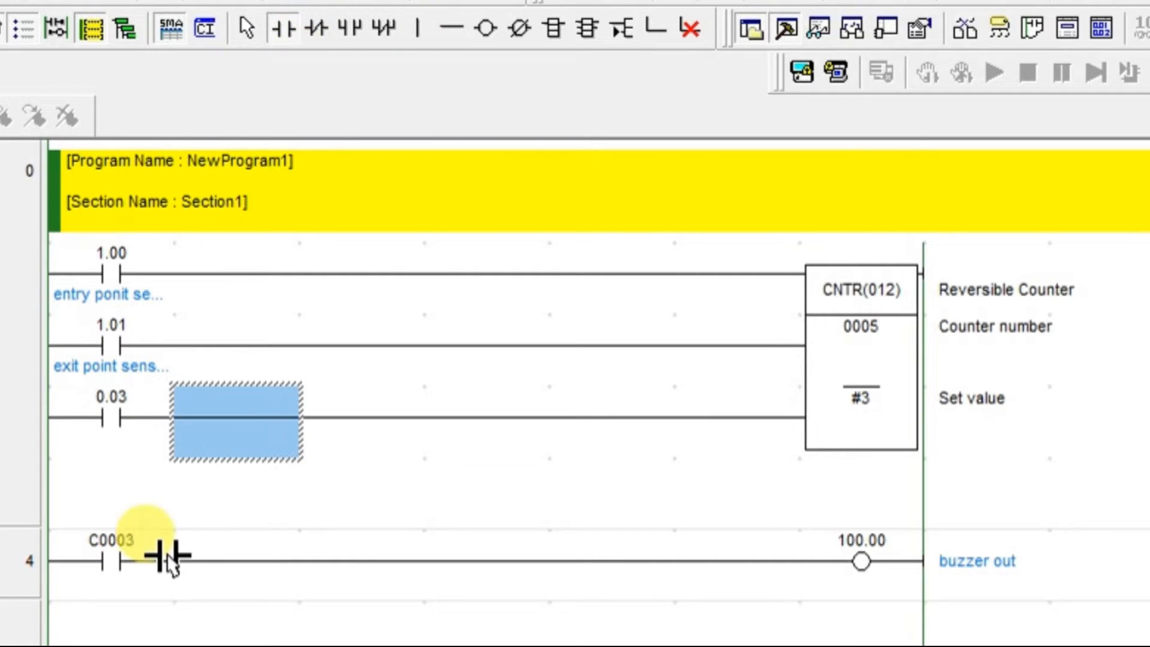
# Replace C0003 with a C0005 contact driving the buzzer rung and normalise it.
pyautogui.doubleClick(169, 561)
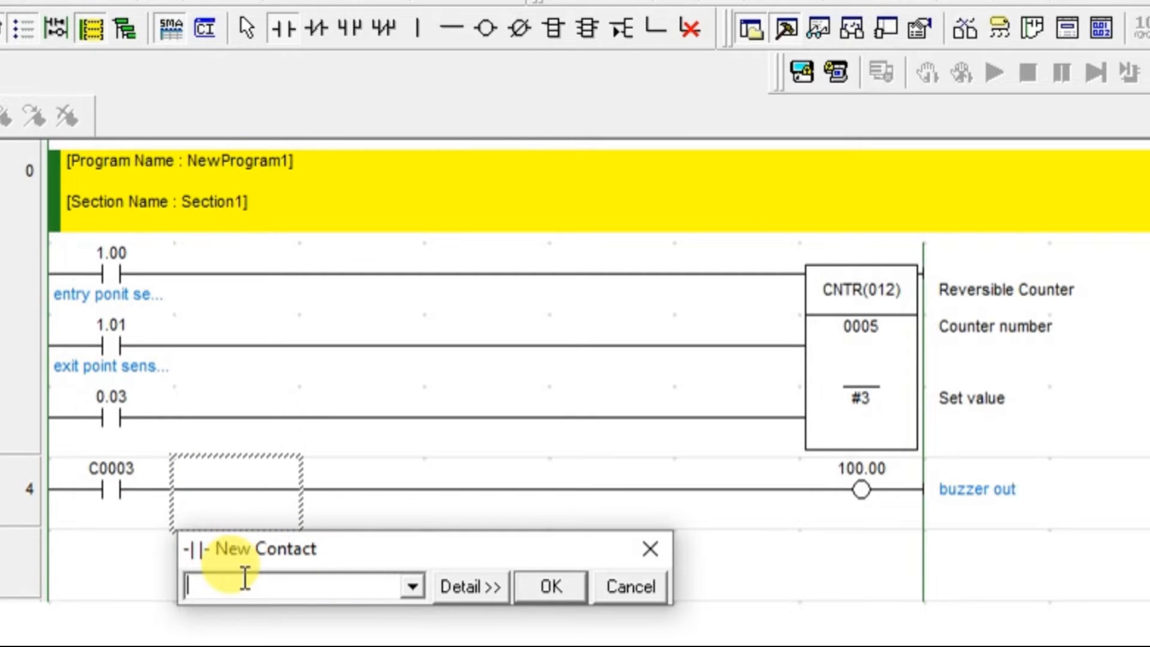
pyautogui.write('c5')
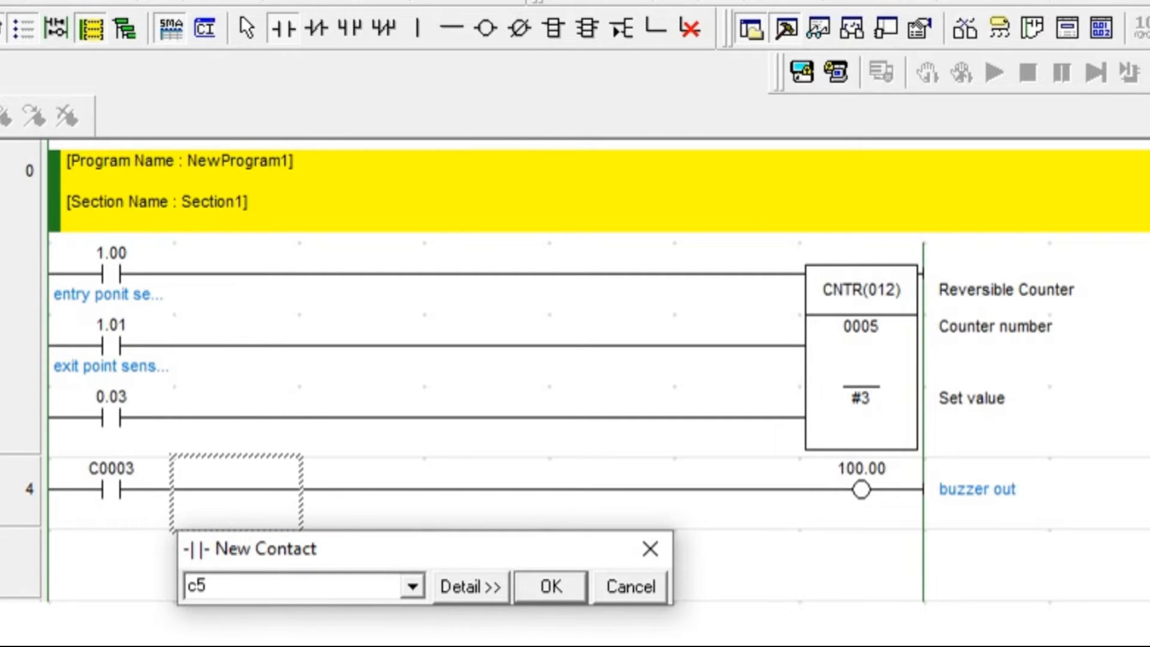
pyautogui.click(549, 586)
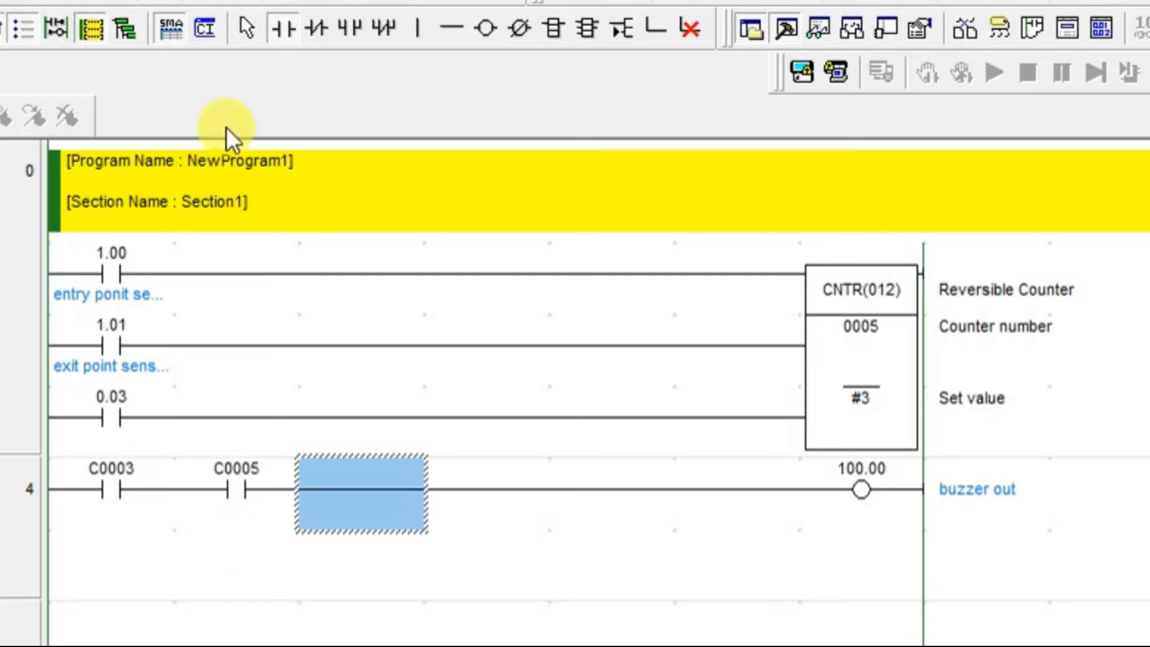
pyautogui.click(110, 488)
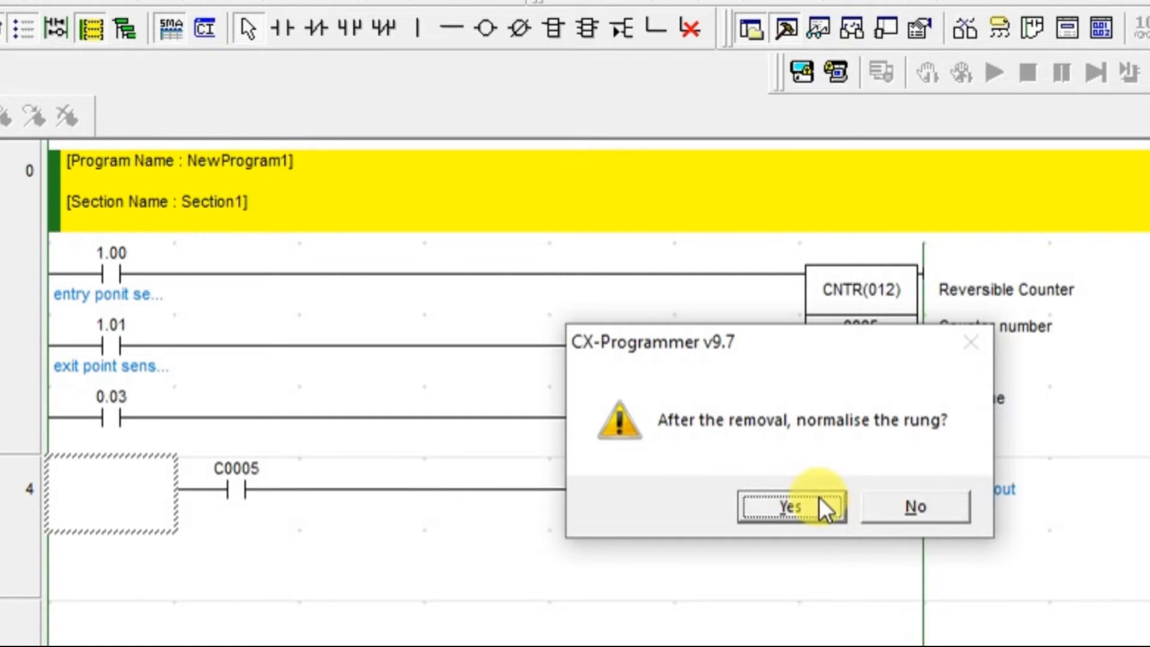
pyautogui.click(790, 505)
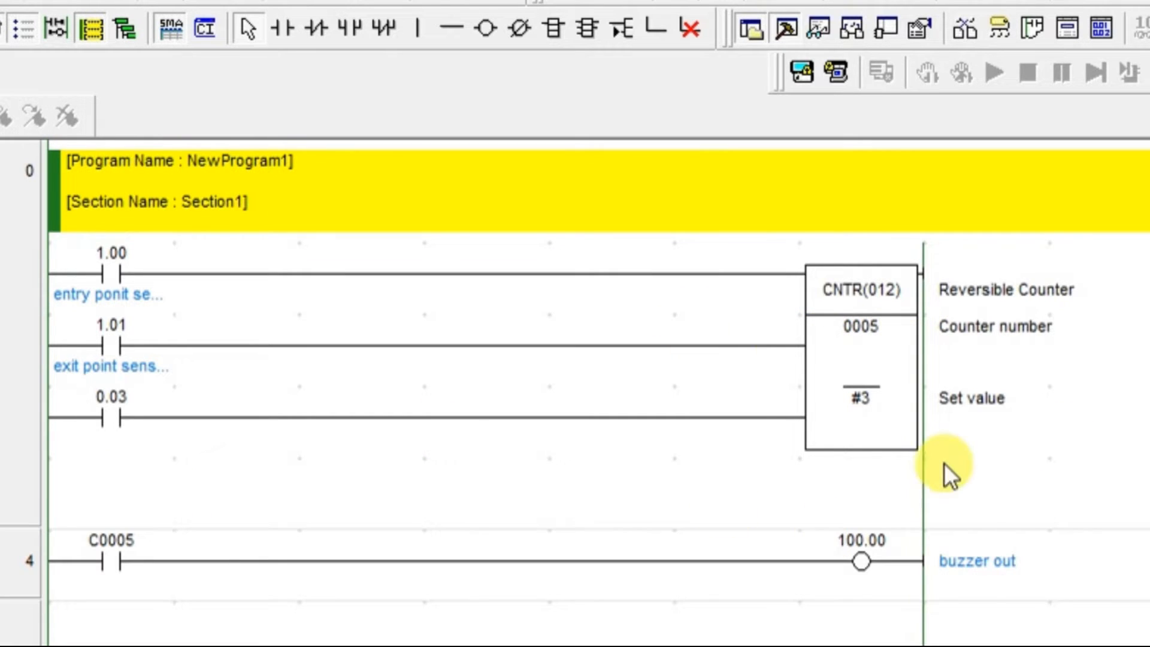
pyautogui.moveTo(1089, 440)
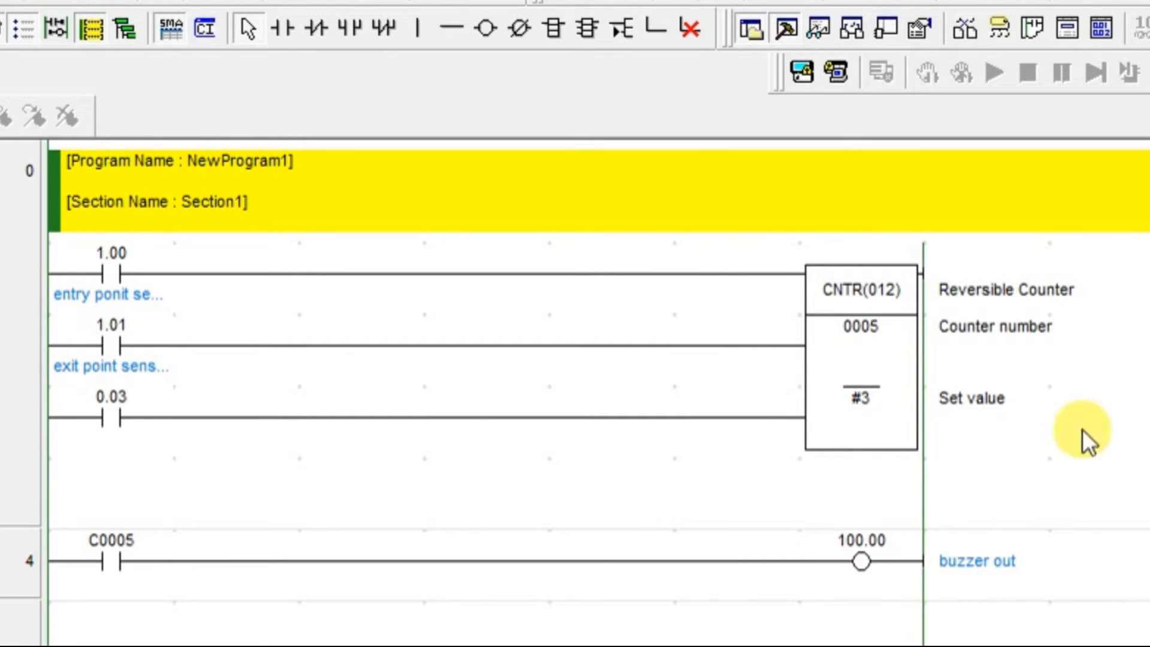
pyautogui.moveTo(982, 601)
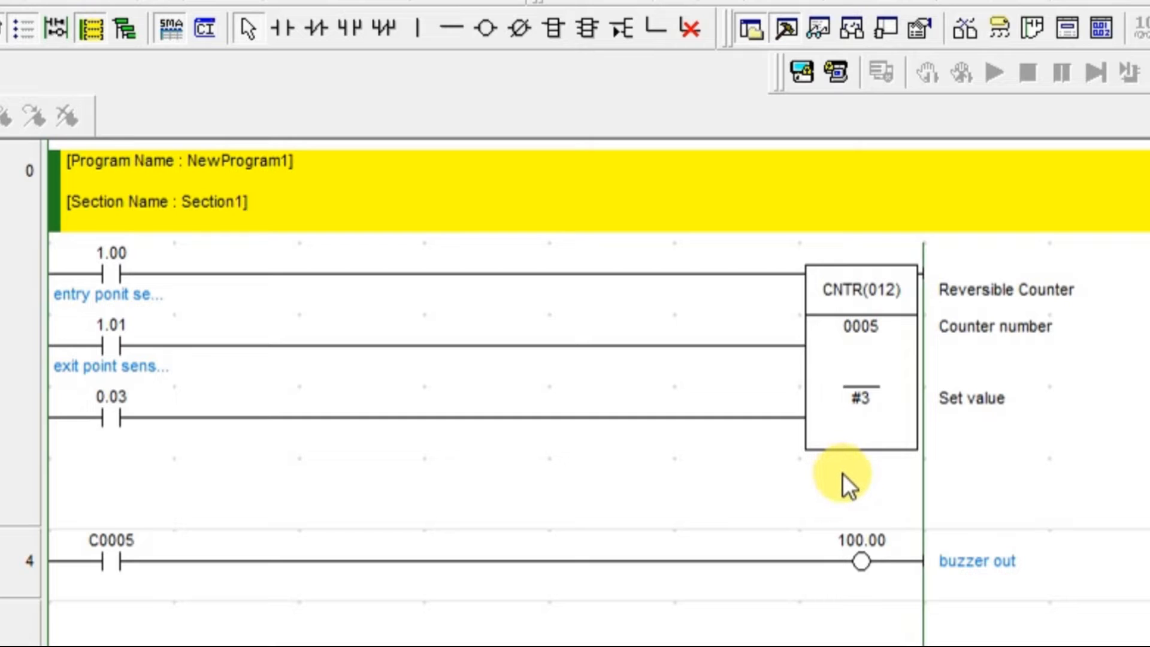
pyautogui.moveTo(832, 487)
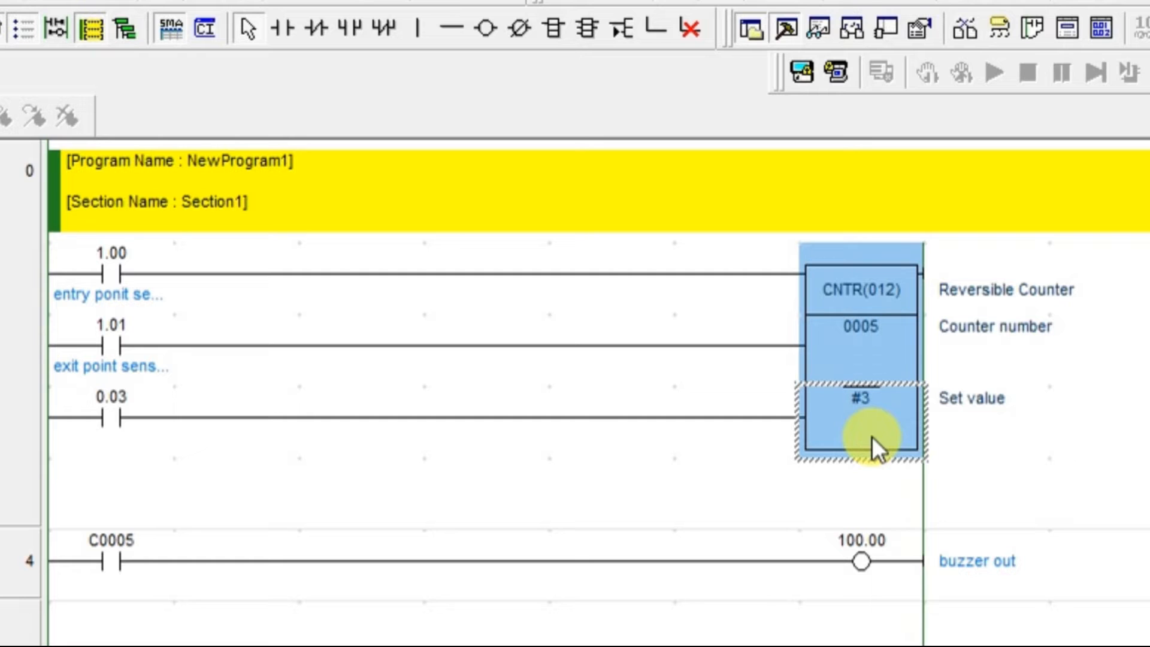
pyautogui.moveTo(832, 388)
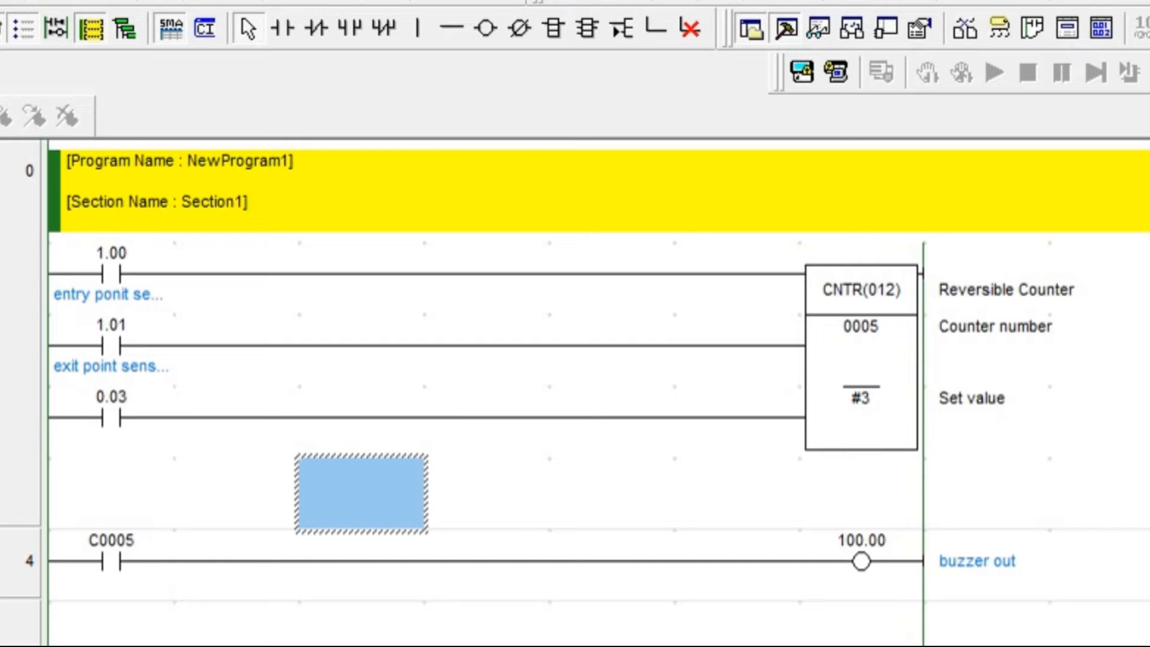
pyautogui.click(861, 488)
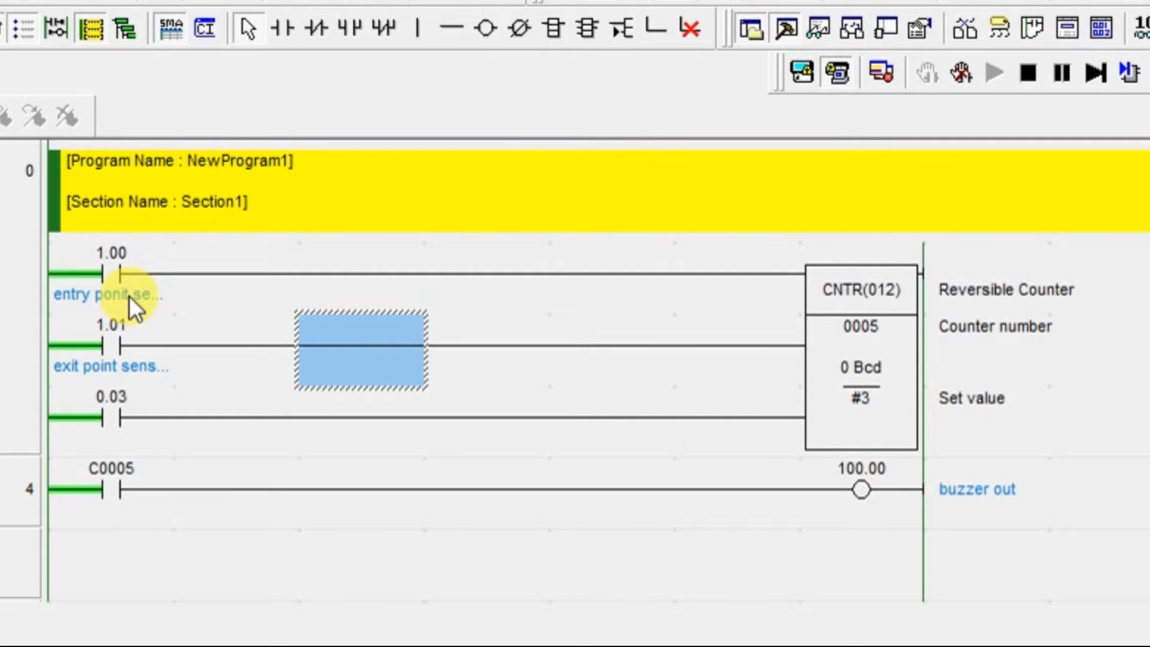
# Force entry contact 1.00 on and off twice so counter 0005 counts up to 2.
pyautogui.rightClick(110, 279)
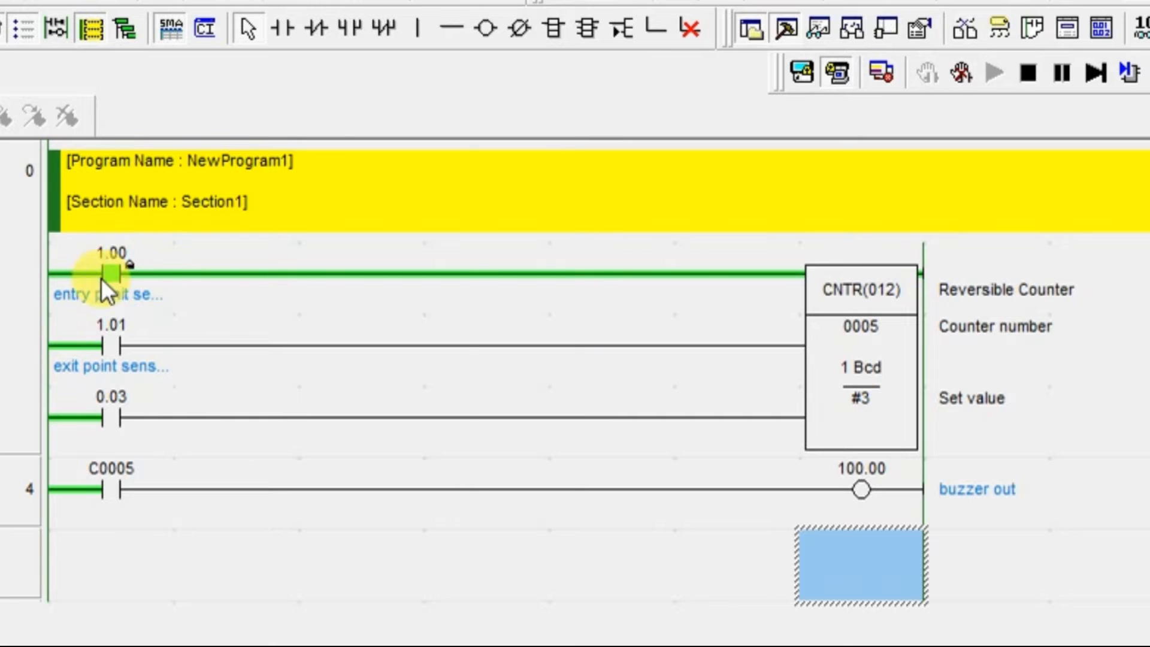
pyautogui.click(110, 283)
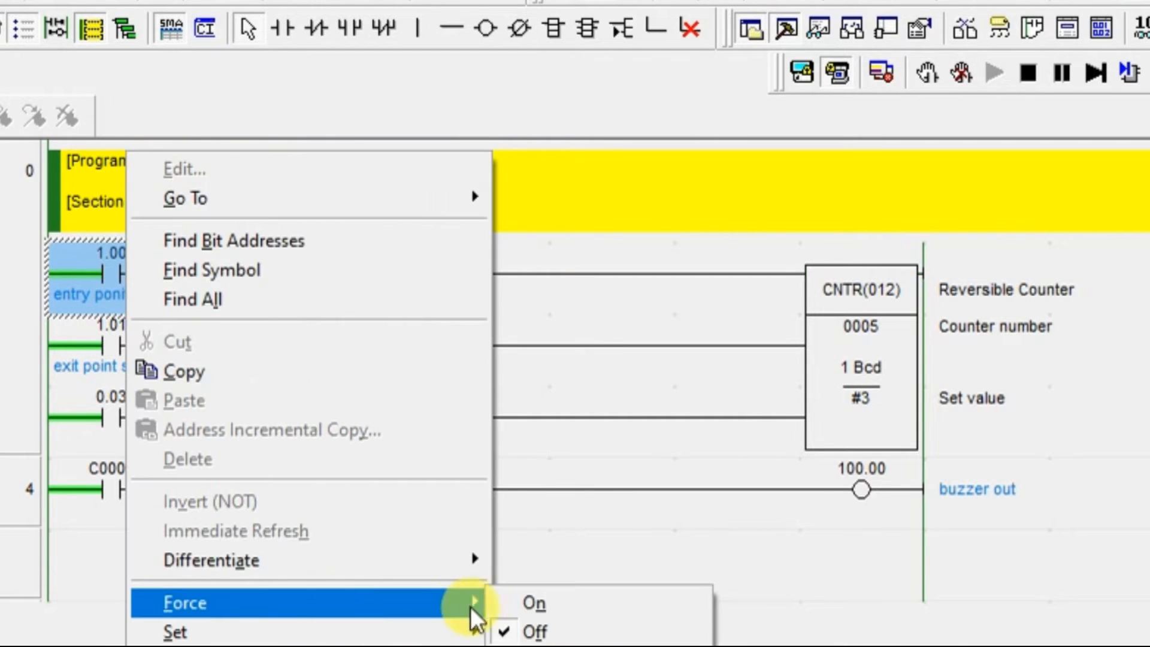
pyautogui.click(531, 601)
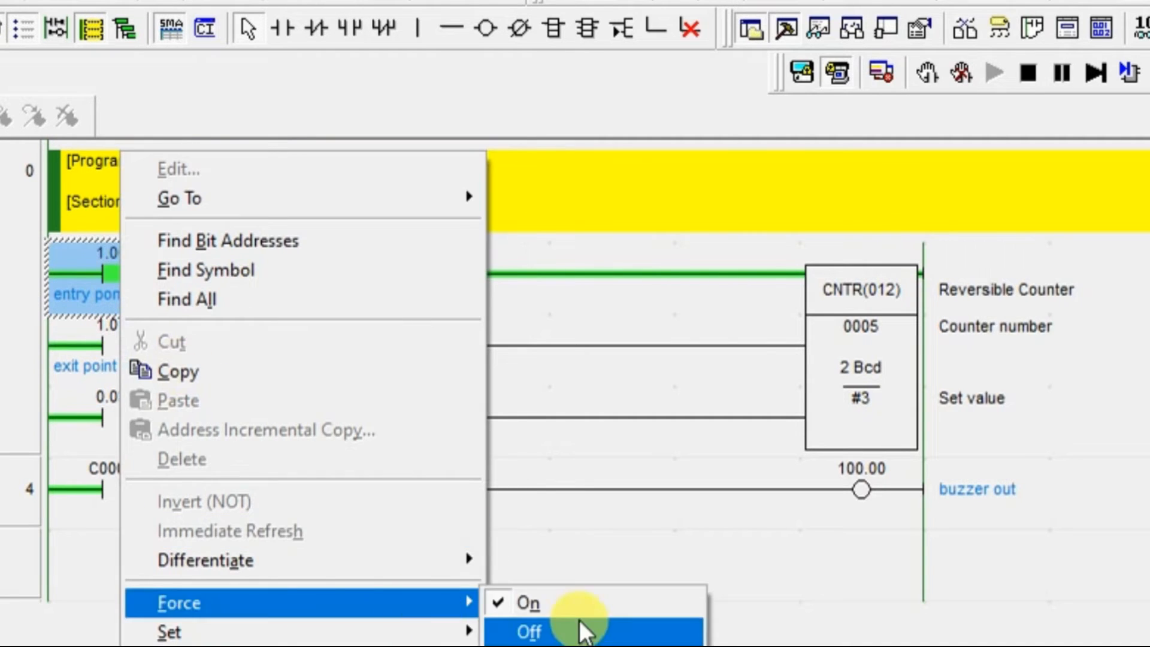
pyautogui.click(527, 631)
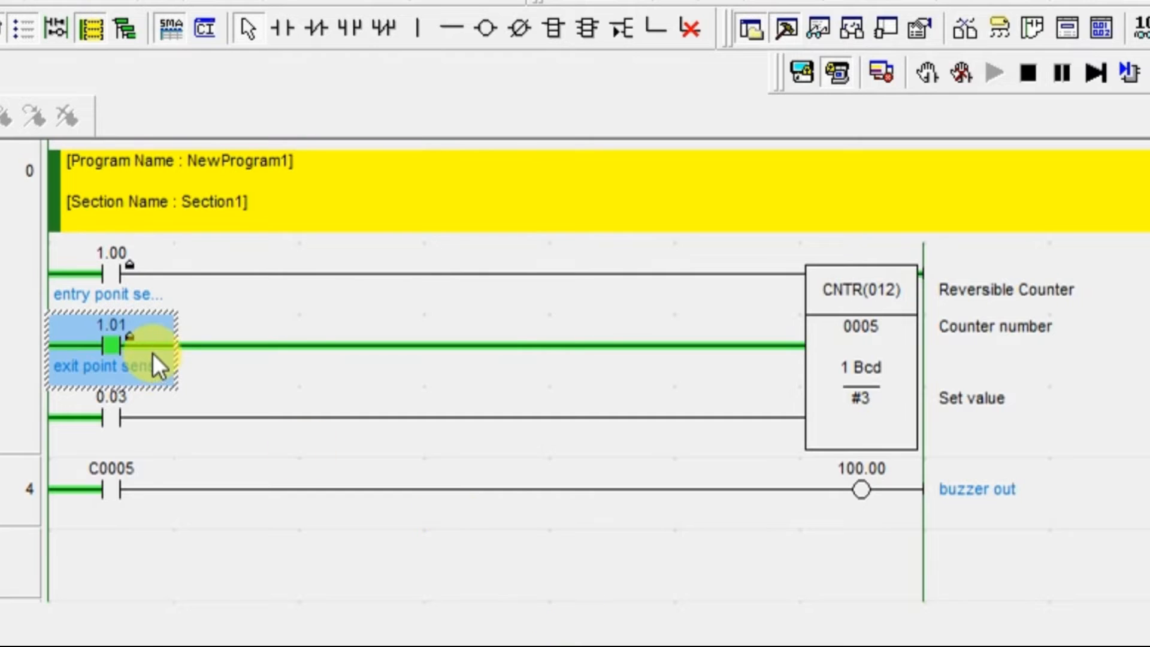
pyautogui.moveTo(510, 593)
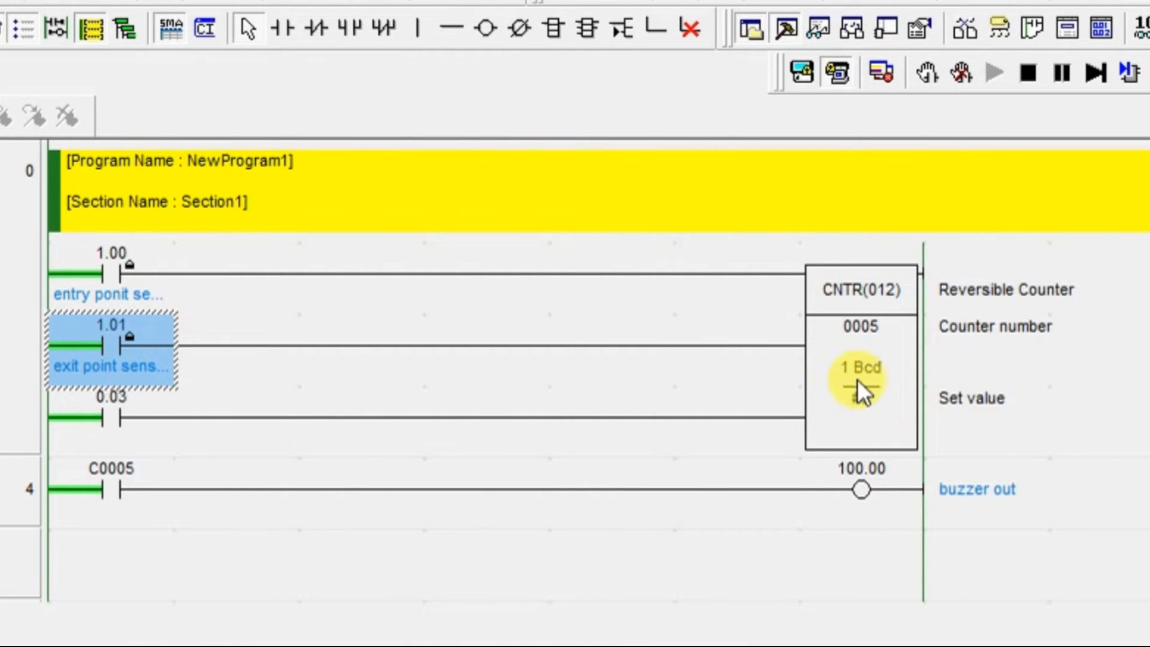
pyautogui.moveTo(861, 393)
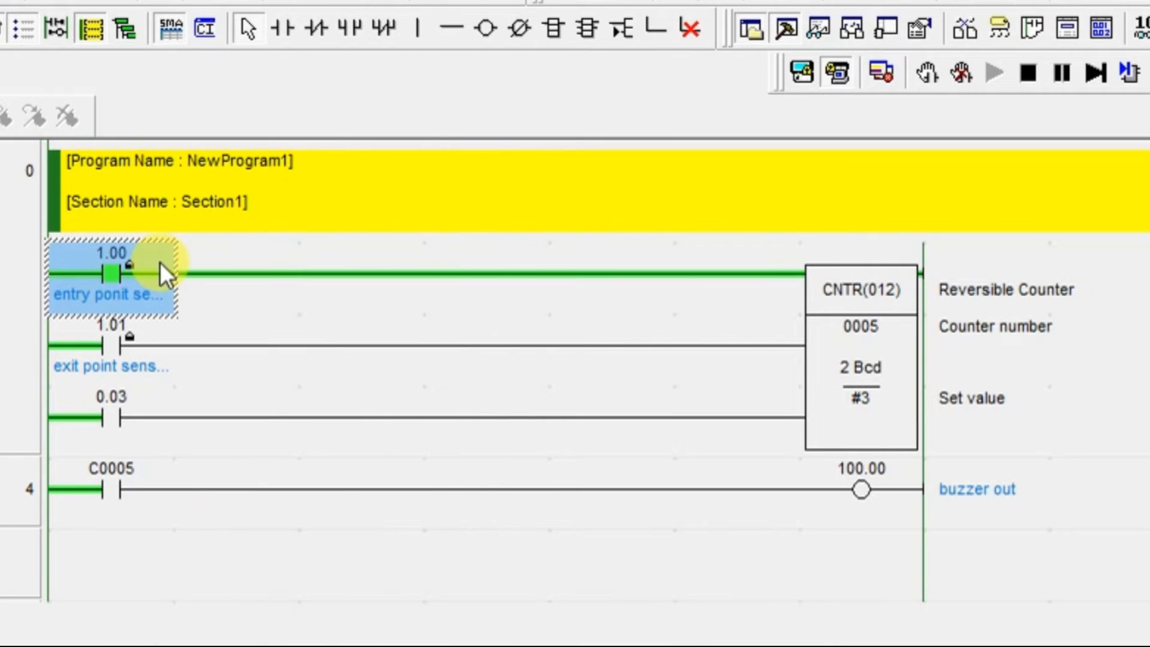
# Release then force entry contact 1.00 again, raising counter 0005 to 3.
pyautogui.click(110, 276)
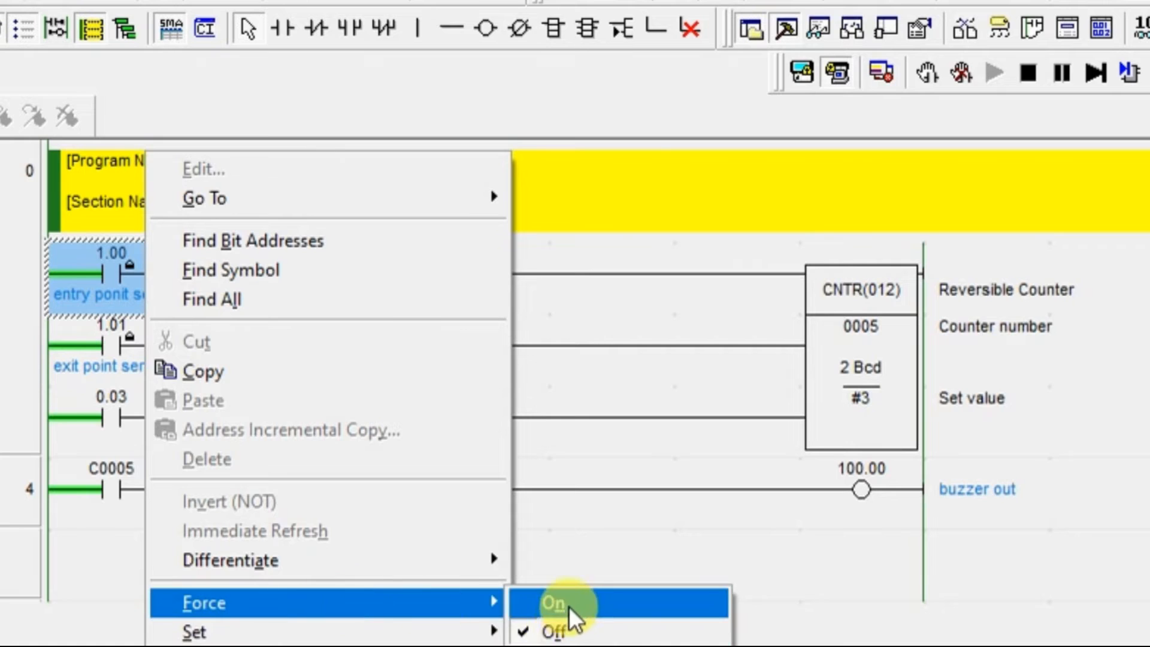
pyautogui.click(553, 602)
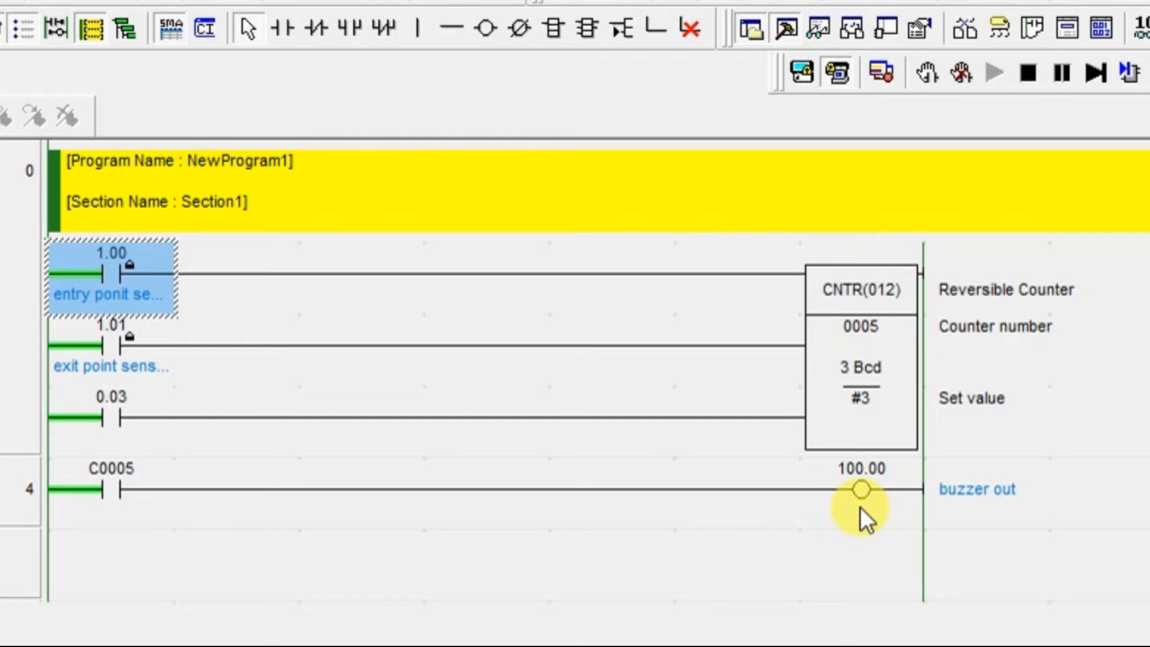
# Force entry contact 1.00 on and off once so counter 0005 wraps to 0 and C0005 energizes the buzzer.
pyautogui.rightClick(110, 294)
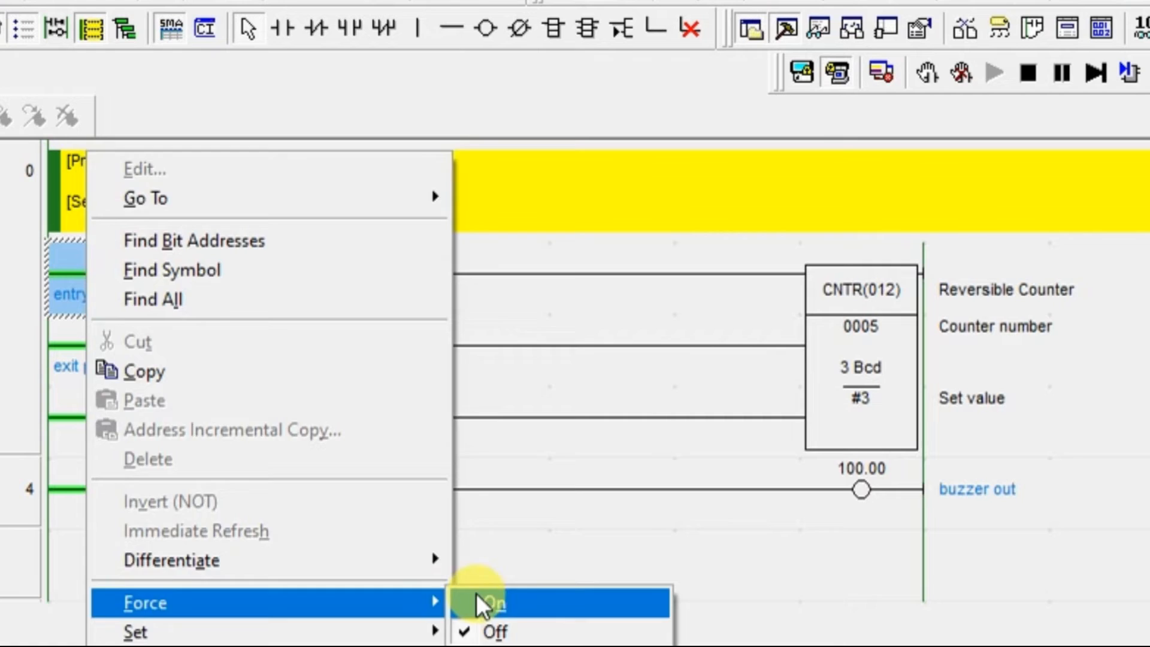
pyautogui.click(495, 601)
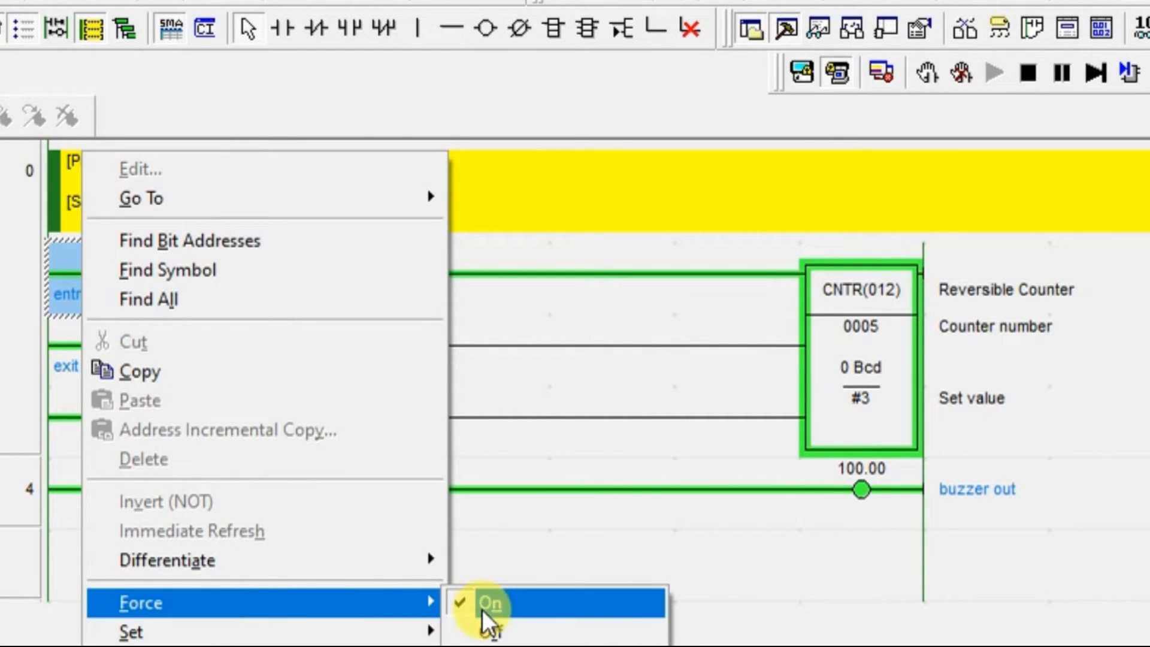
pyautogui.click(488, 602)
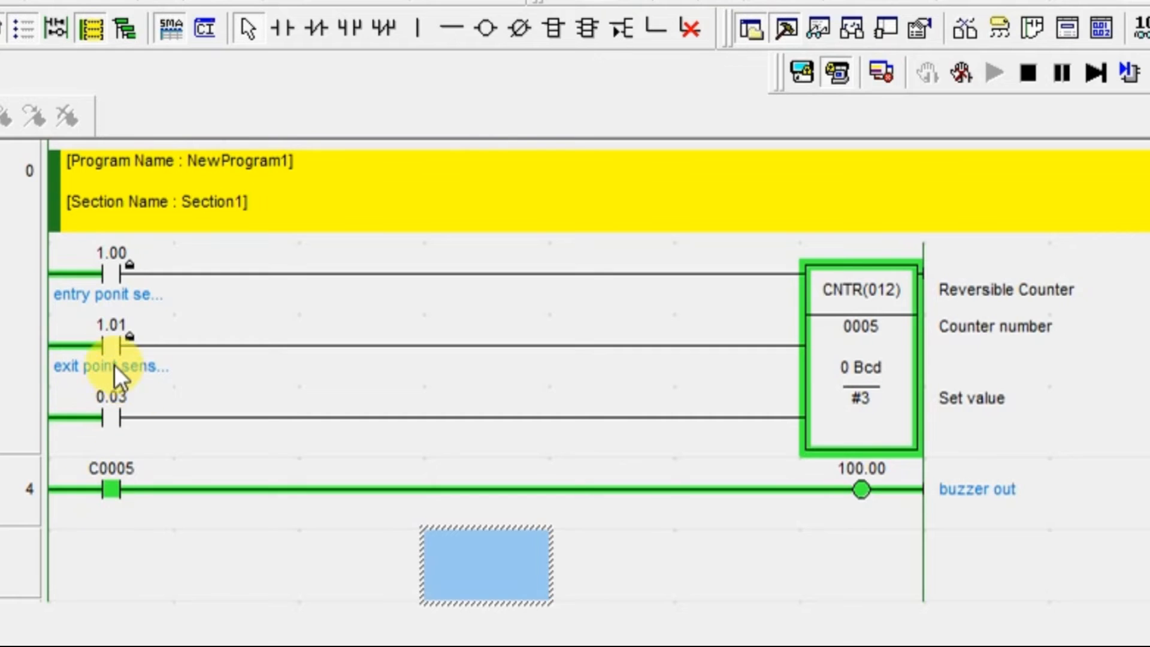
# Select exit contact 1.01 and enter value 3 for the counter.
pyautogui.click(110, 344)
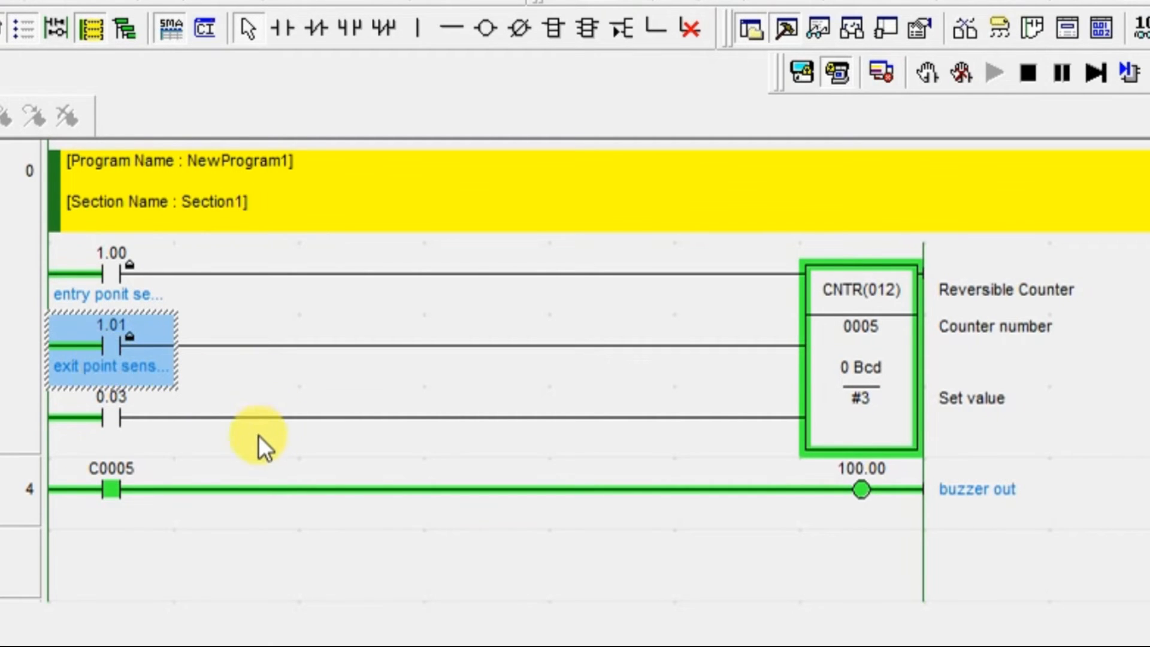
pyautogui.click(235, 422)
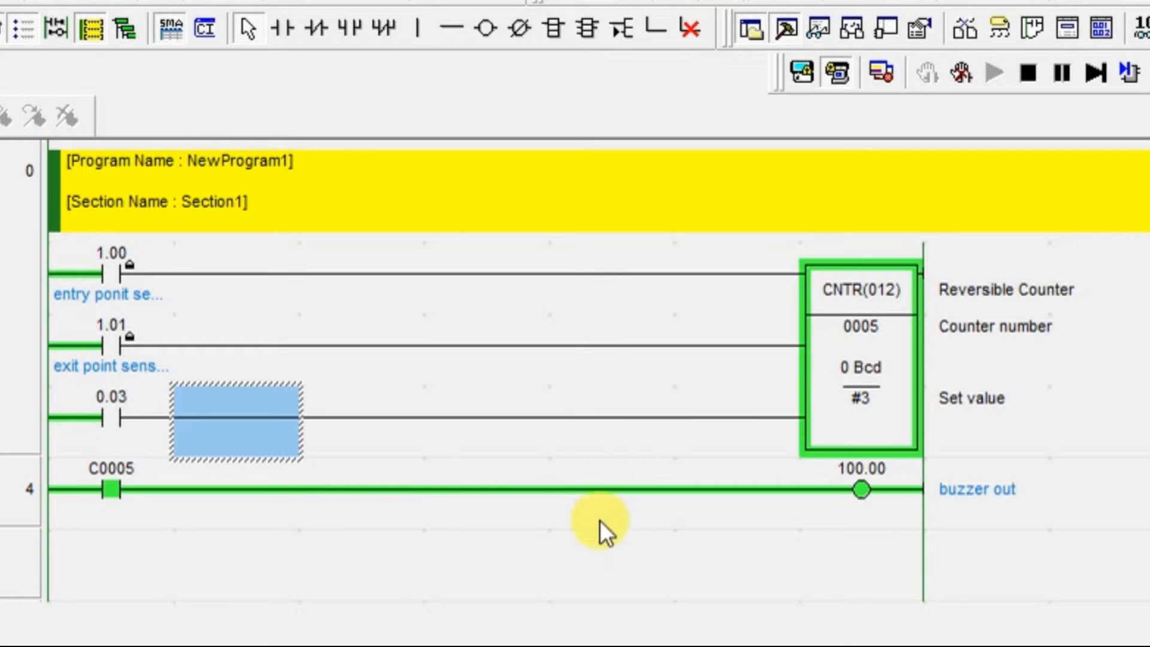
pyautogui.moveTo(887, 352)
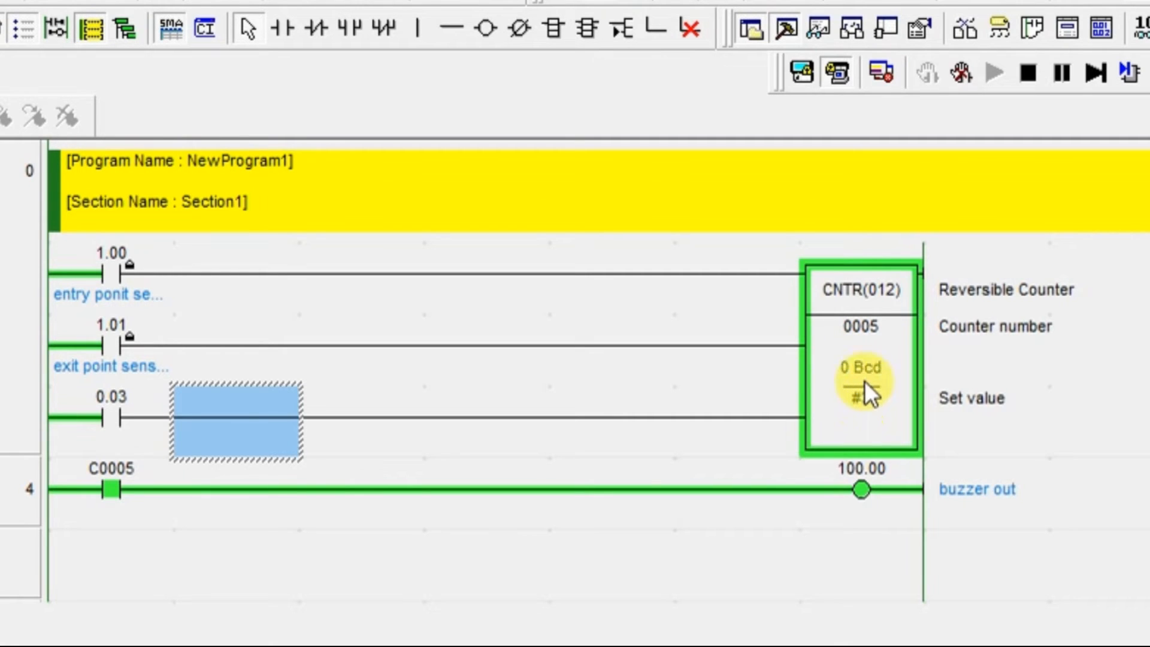
pyautogui.write('3')
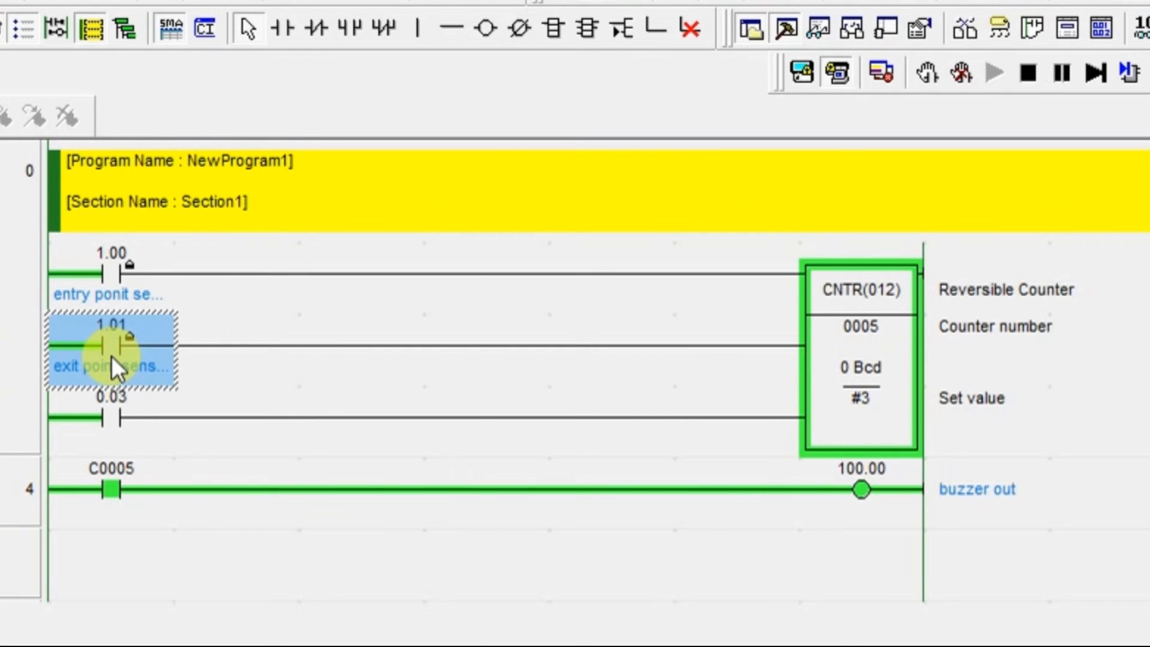
# Force exit contact 1.01 on to count 0005 down to 2, turning the buzzer off.
pyautogui.rightClick(110, 345)
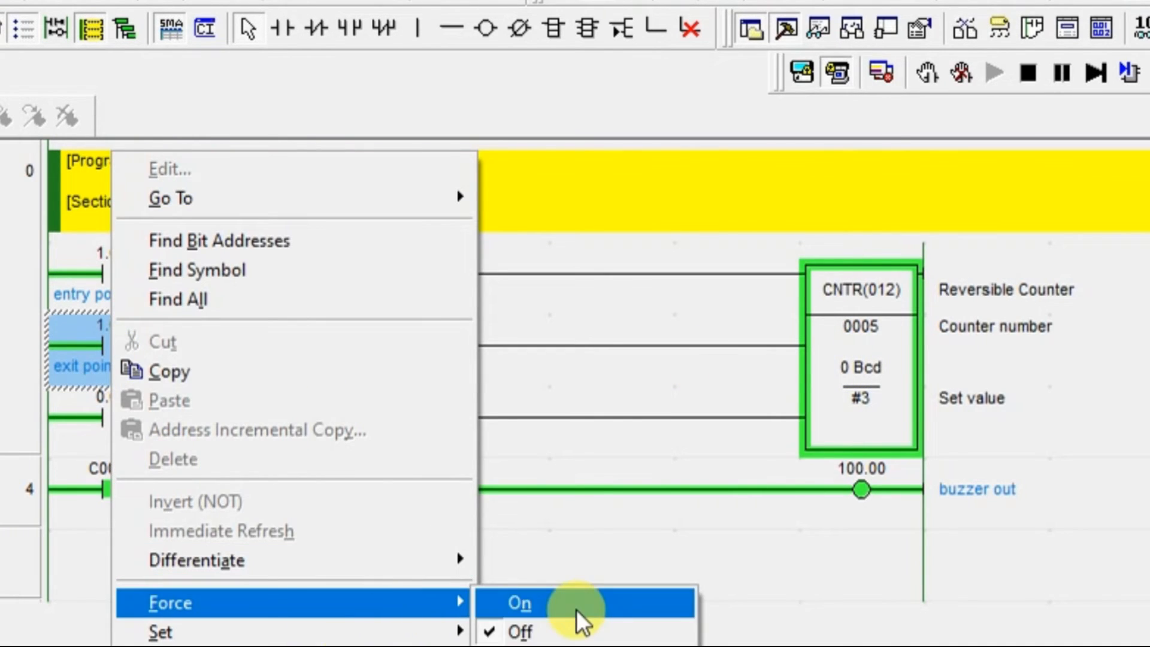
pyautogui.click(518, 602)
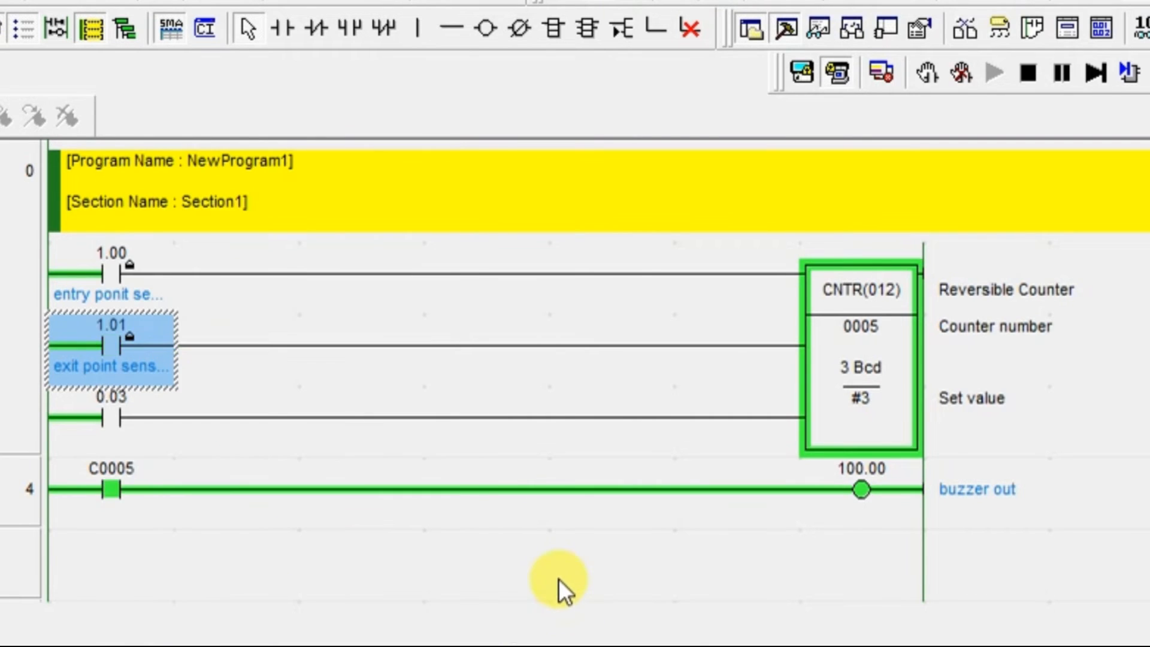
pyautogui.rightClick(111, 345)
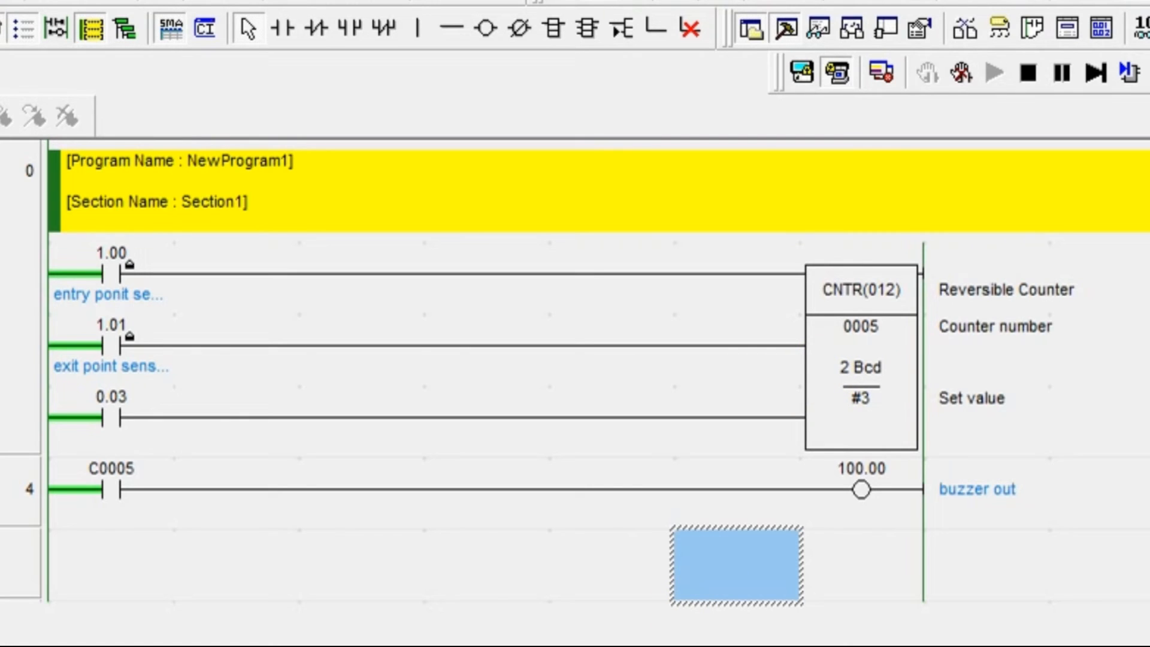
pyautogui.moveTo(766, 192)
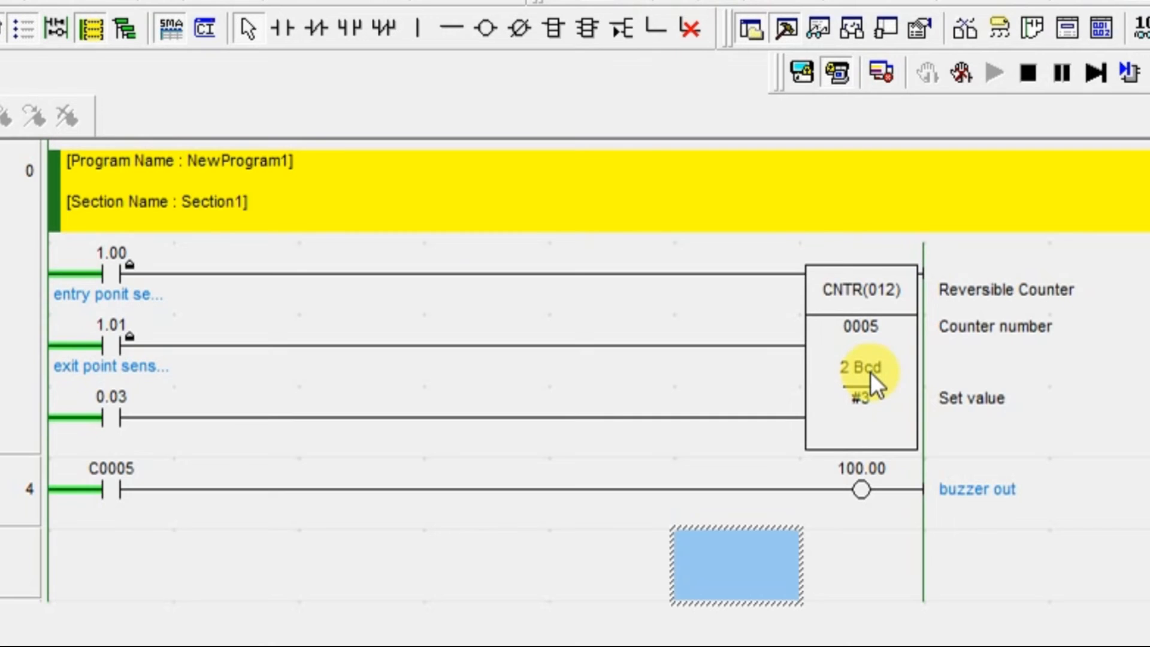
pyautogui.moveTo(151, 279)
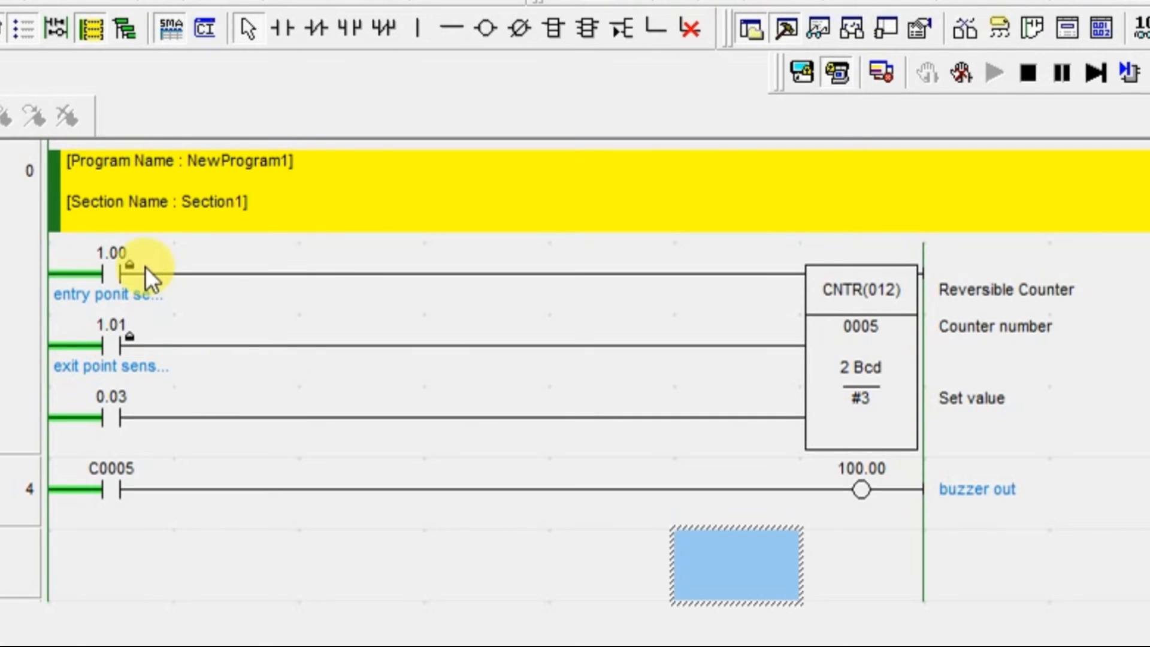
# Bring up the force options on contact 1.00 after resetting counter 0005 with 0.03.
pyautogui.rightClick(128, 276)
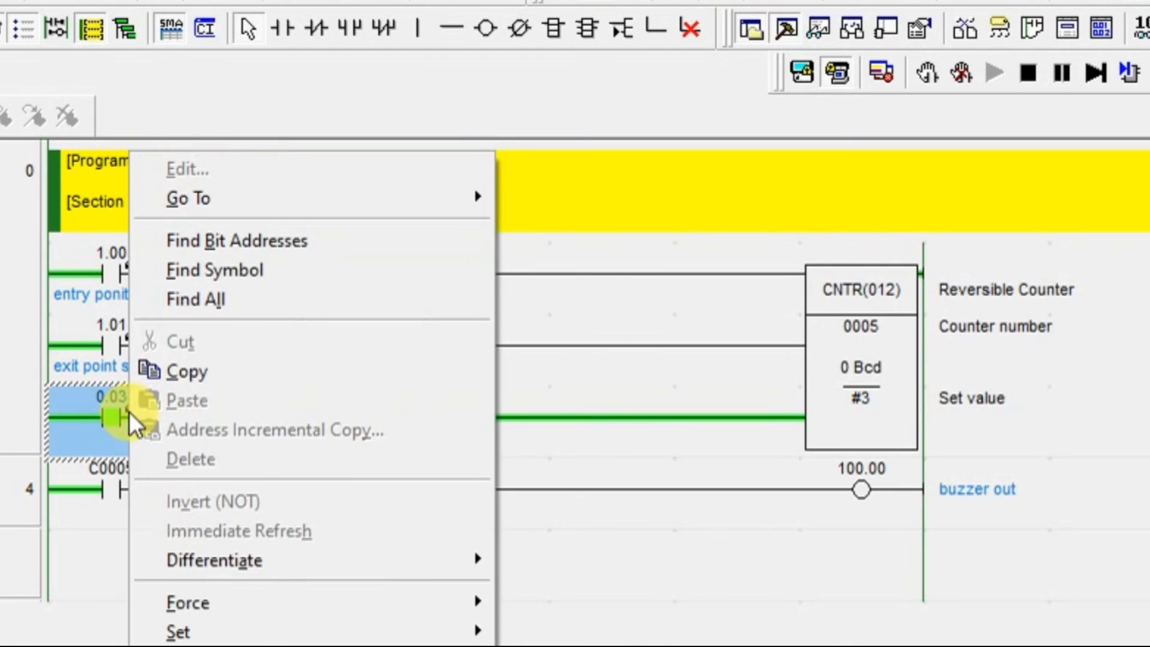
pyautogui.moveTo(187, 603)
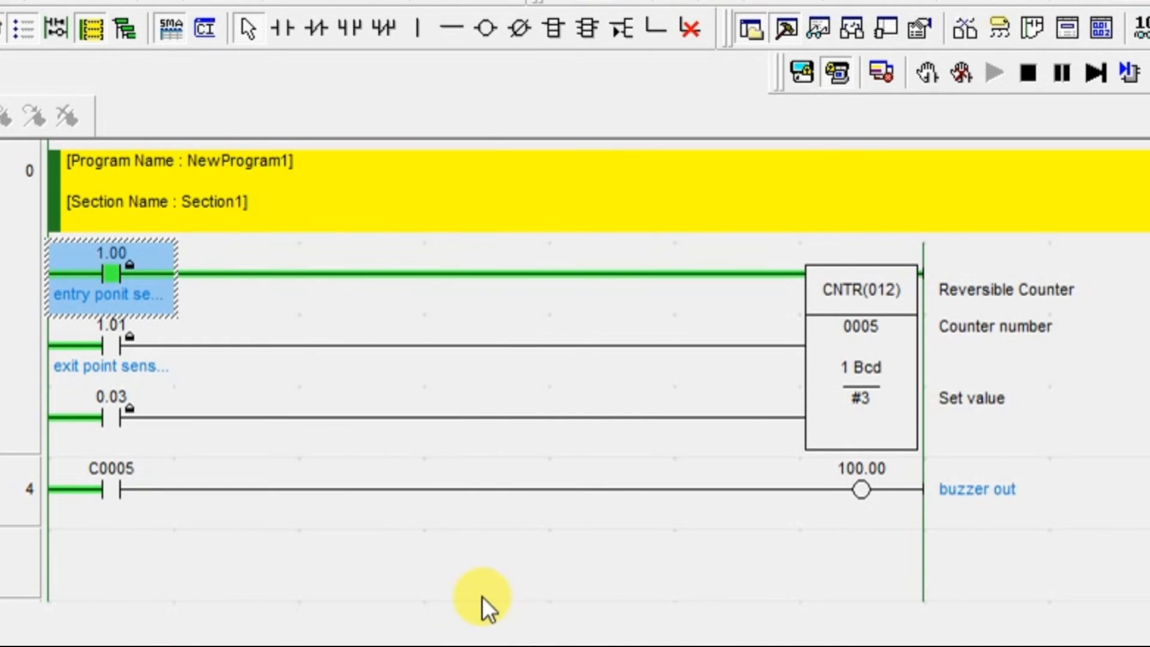
# Set and force entry contact 1.00 repeatedly until counter 0005 hits its limit and the buzzer turns on.
pyautogui.rightClick(107, 275)
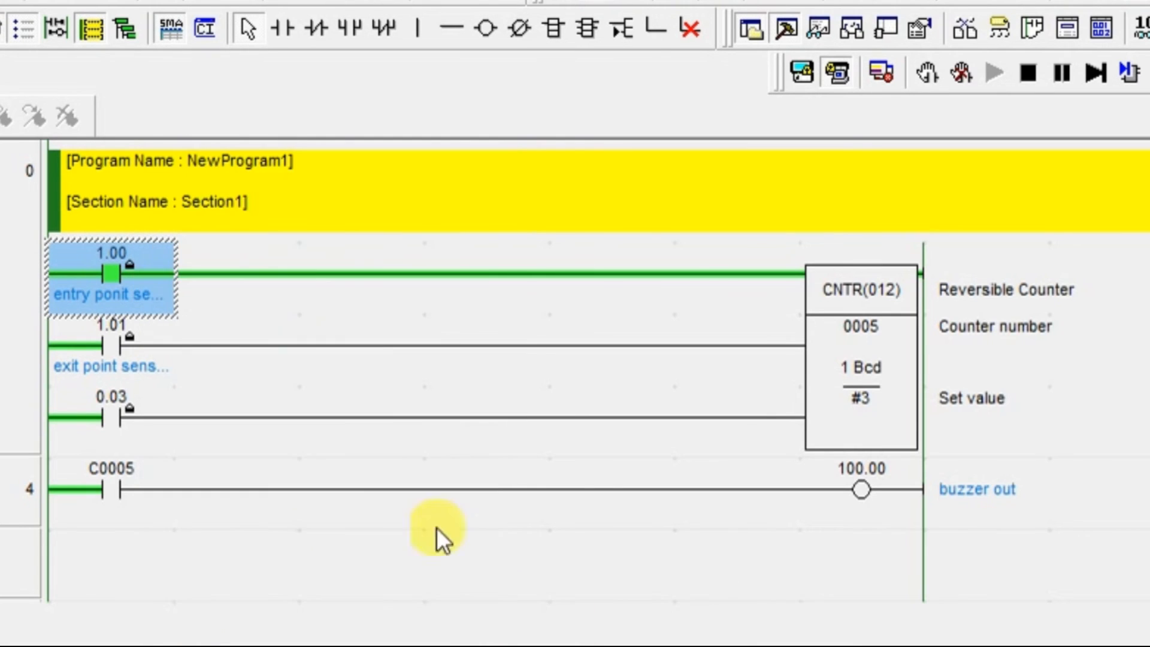
pyautogui.rightClick(110, 279)
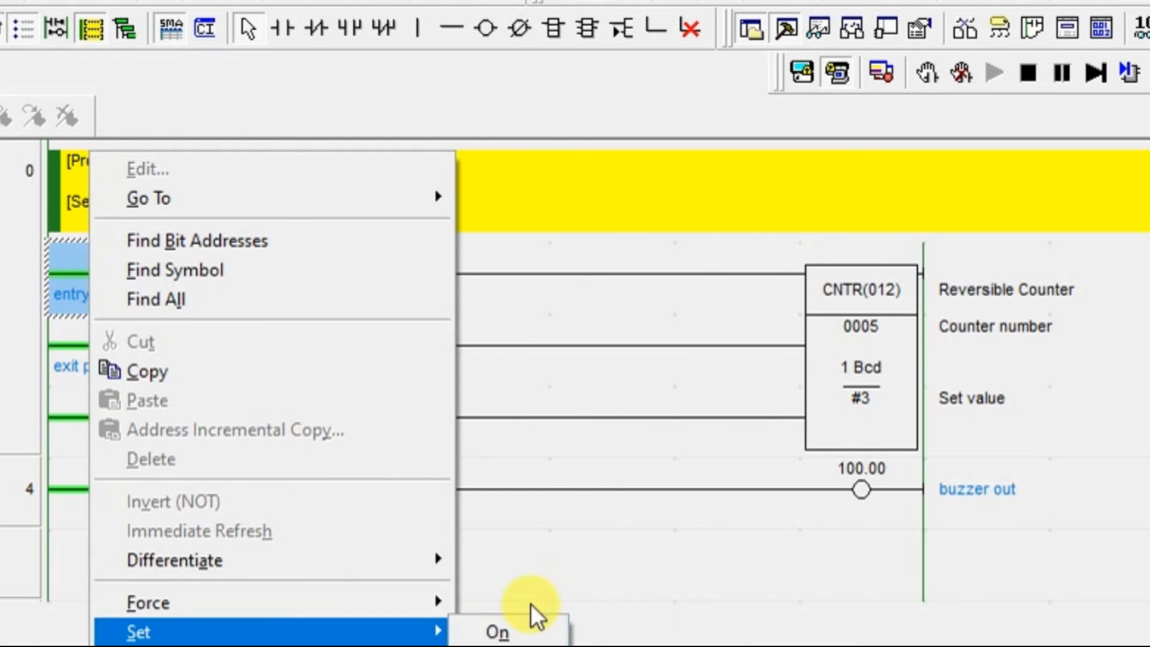
pyautogui.click(496, 631)
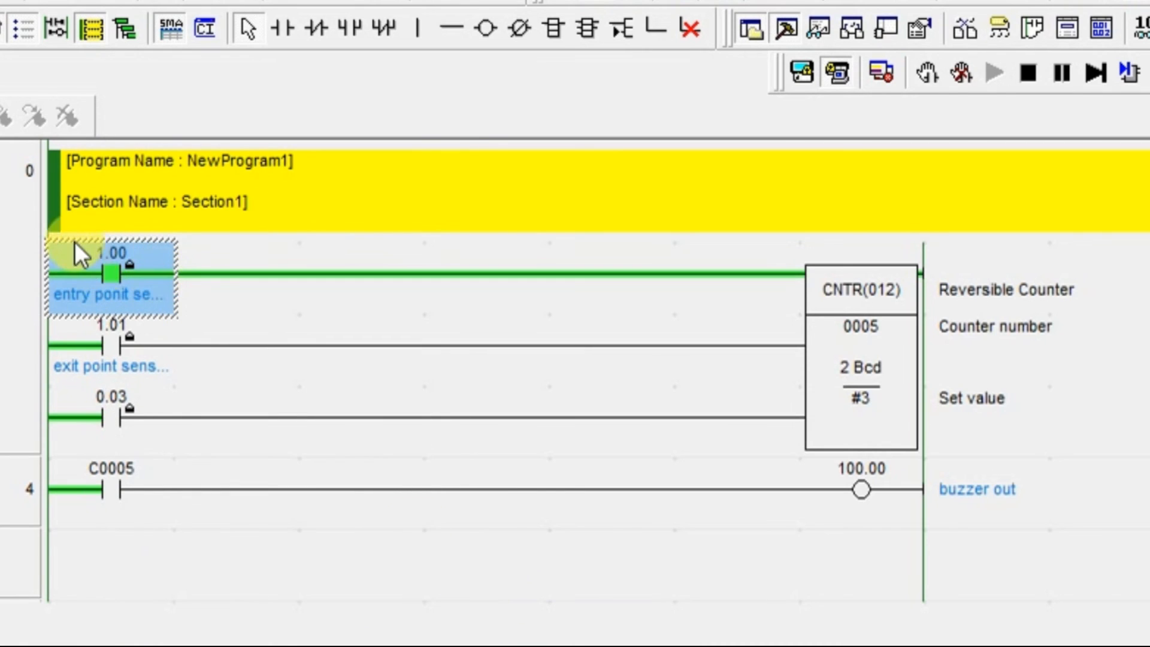
pyautogui.moveTo(518, 612)
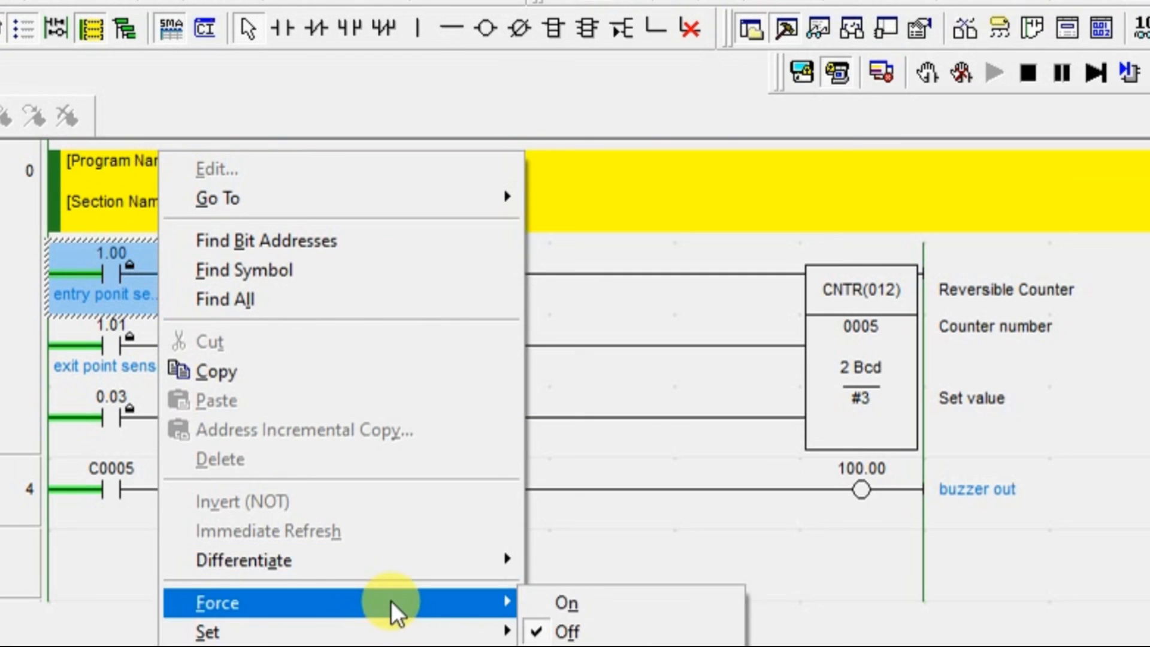
pyautogui.click(564, 601)
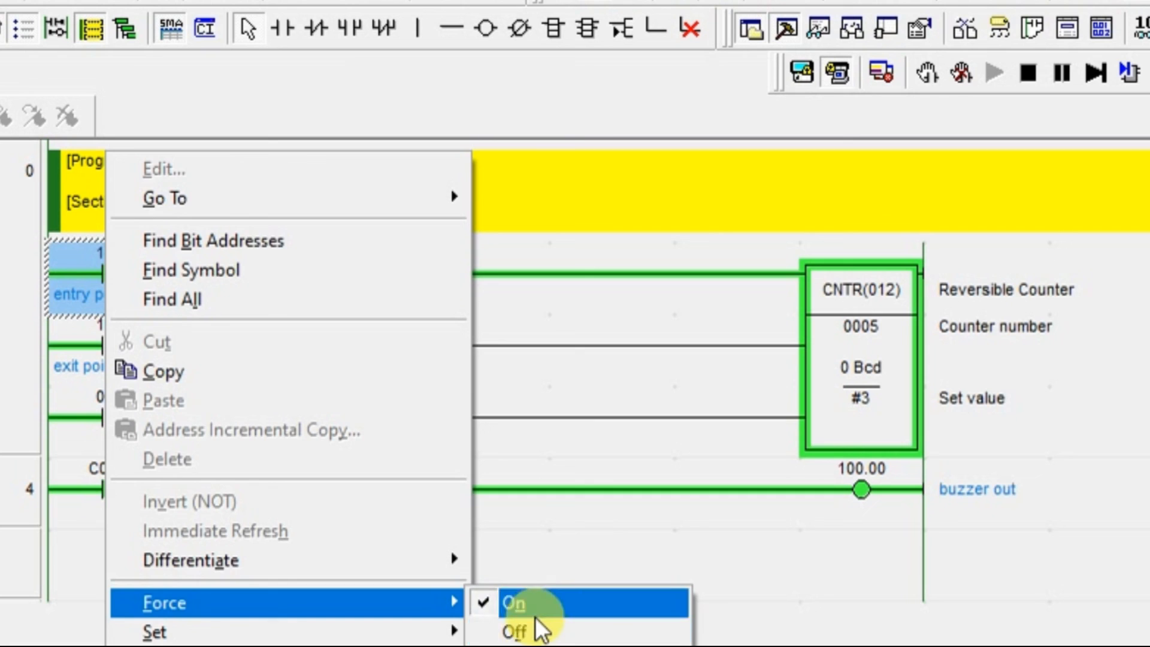
pyautogui.click(513, 602)
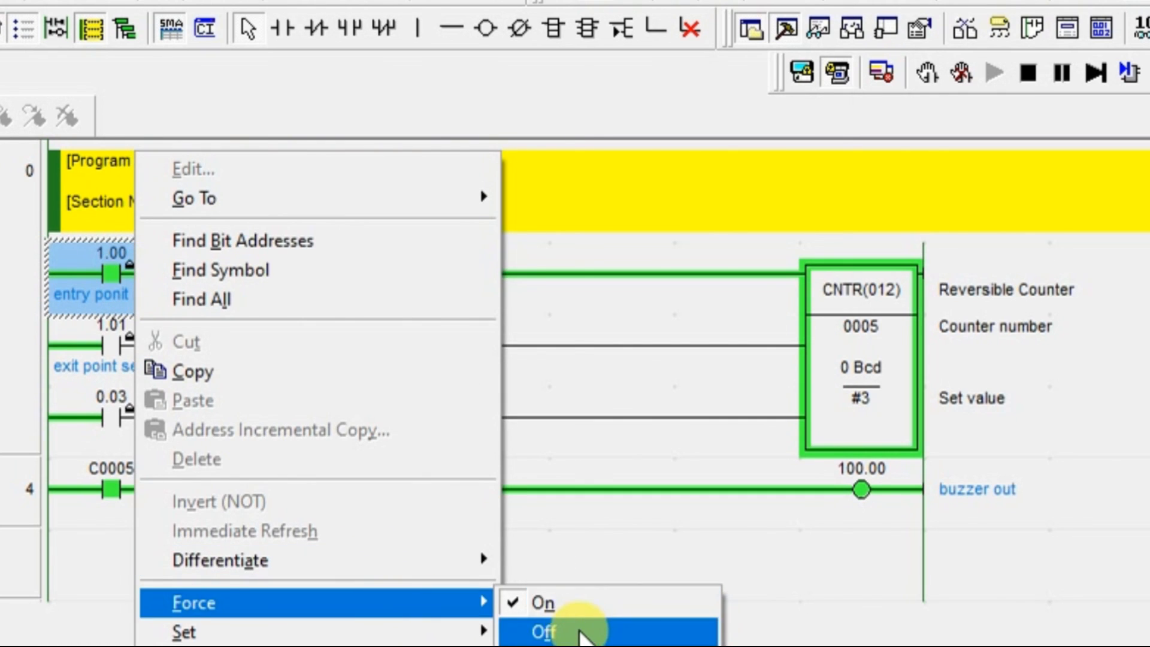
pyautogui.click(541, 631)
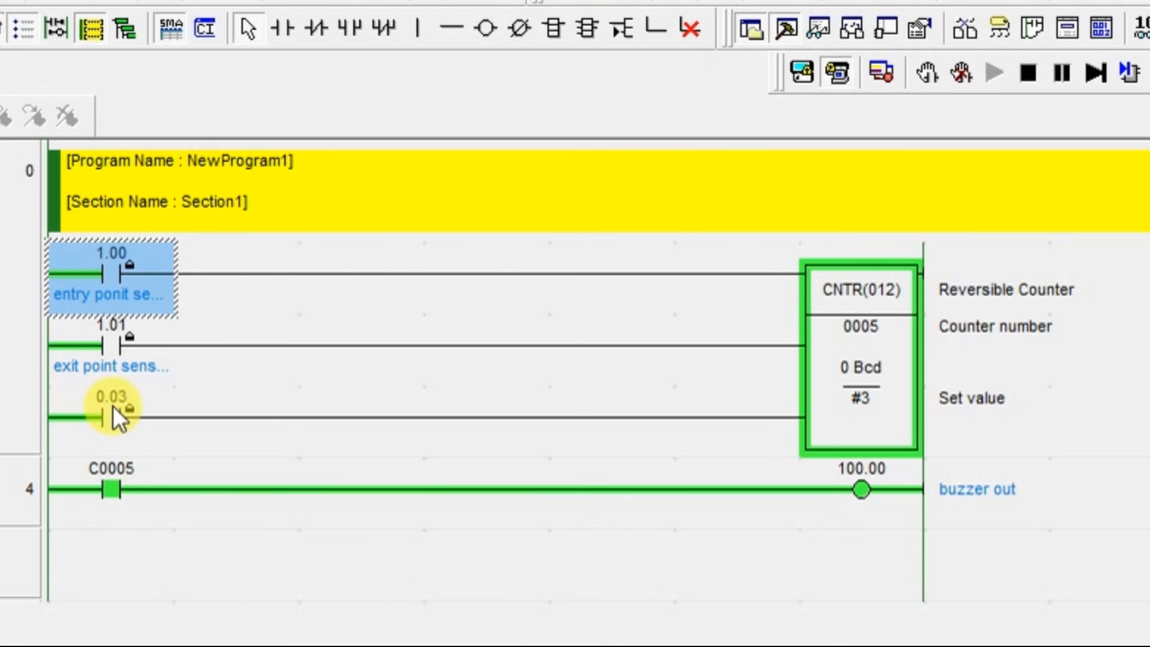